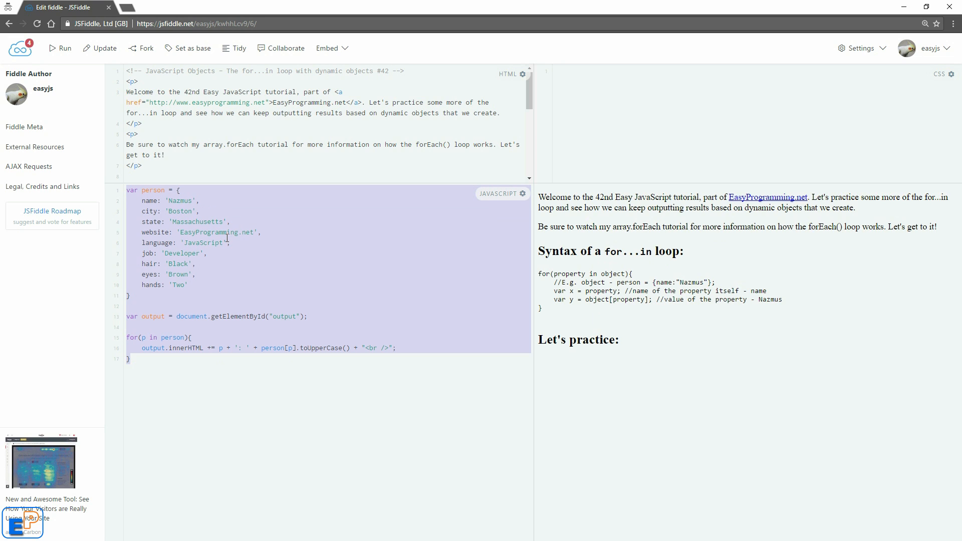
# Step: Run the for...in person script and highlight the uppercase property list in the result pane
pyautogui.doubleClick(153, 191)
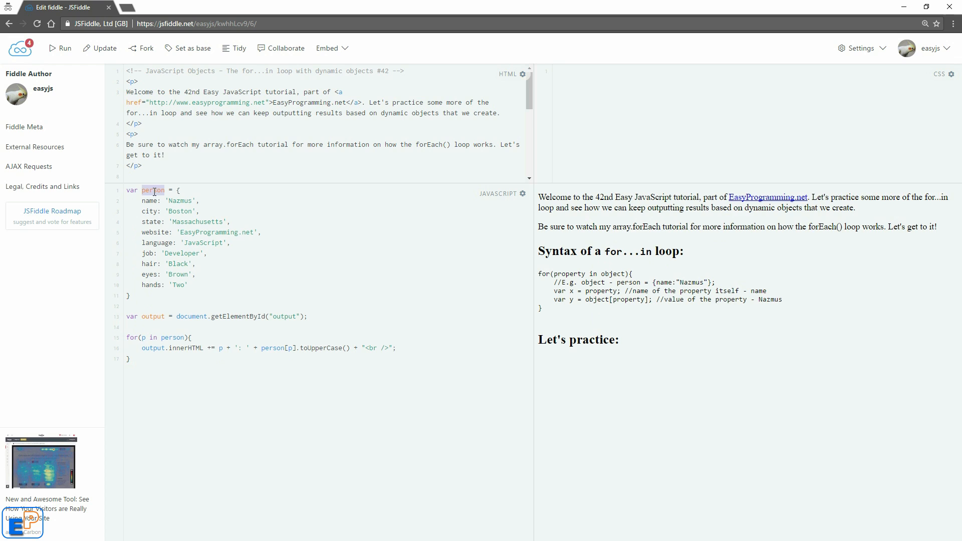
pyautogui.moveTo(142, 200); pyautogui.dragTo(189, 284)
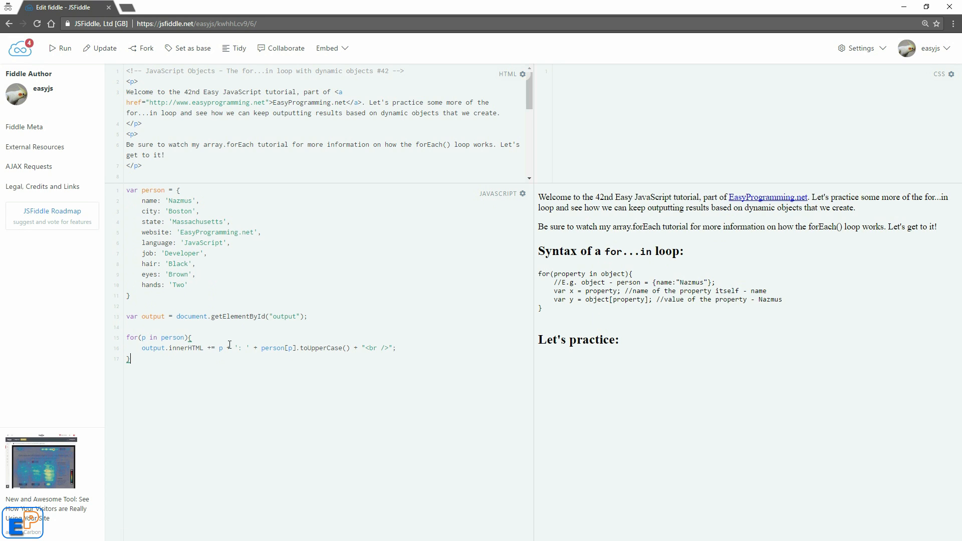
pyautogui.click(64, 48)
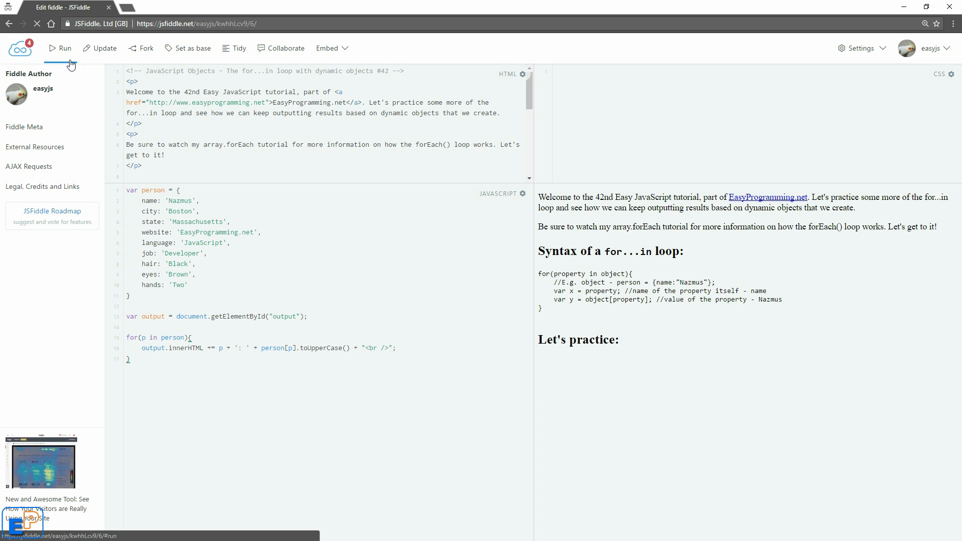
pyautogui.click(60, 48)
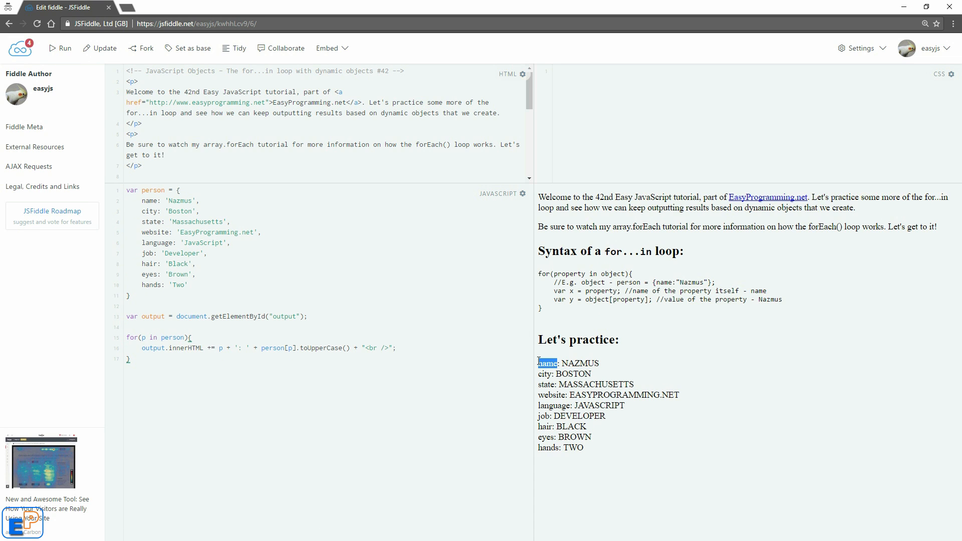
pyautogui.moveTo(539, 374); pyautogui.dragTo(584, 448)
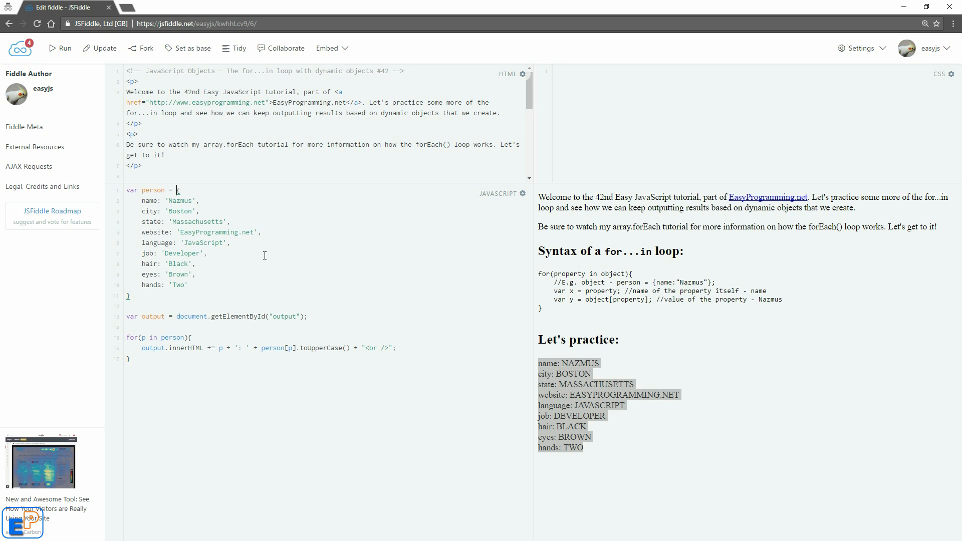
pyautogui.moveTo(224, 170)
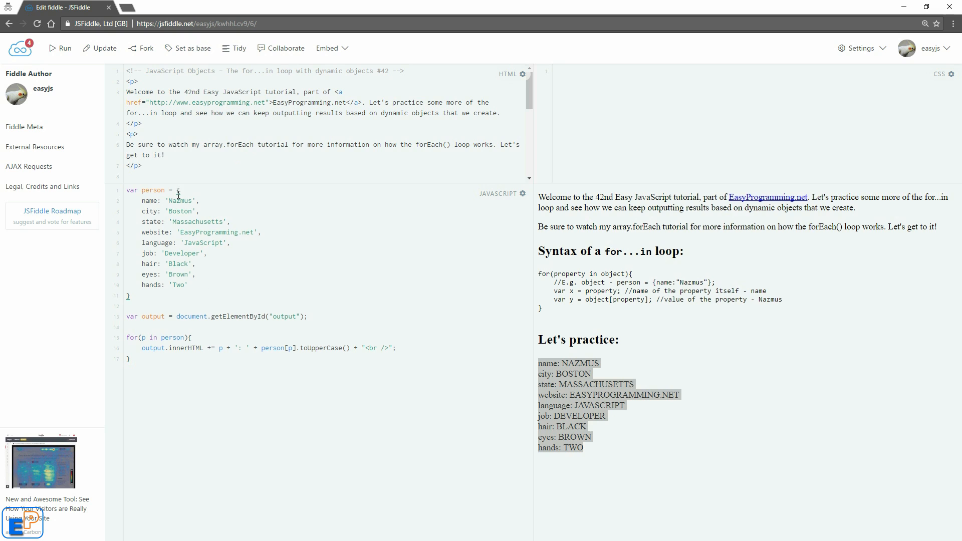
# Step: Make person a function(name, city, state, website, language, job) and delete hair, eyes, hands
pyautogui.write('function')
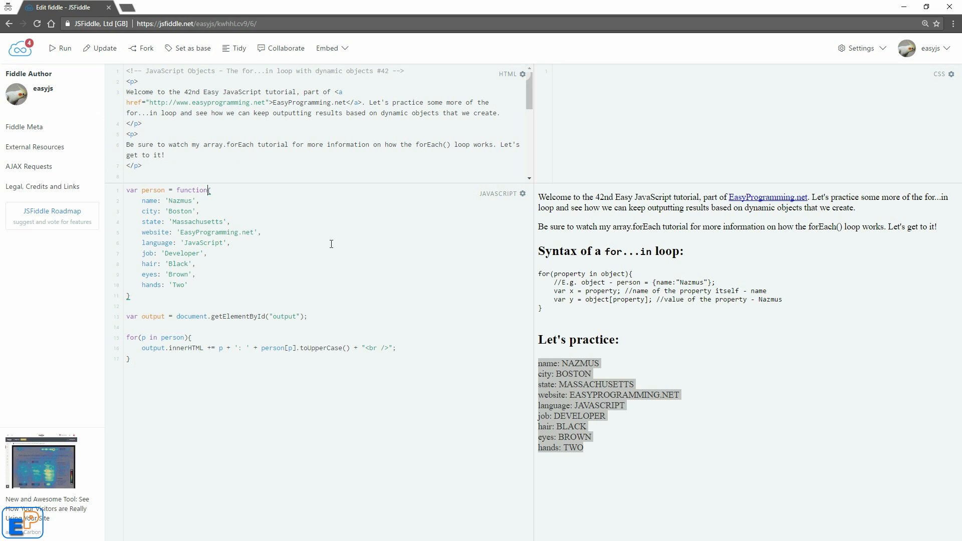
pyautogui.write('()')
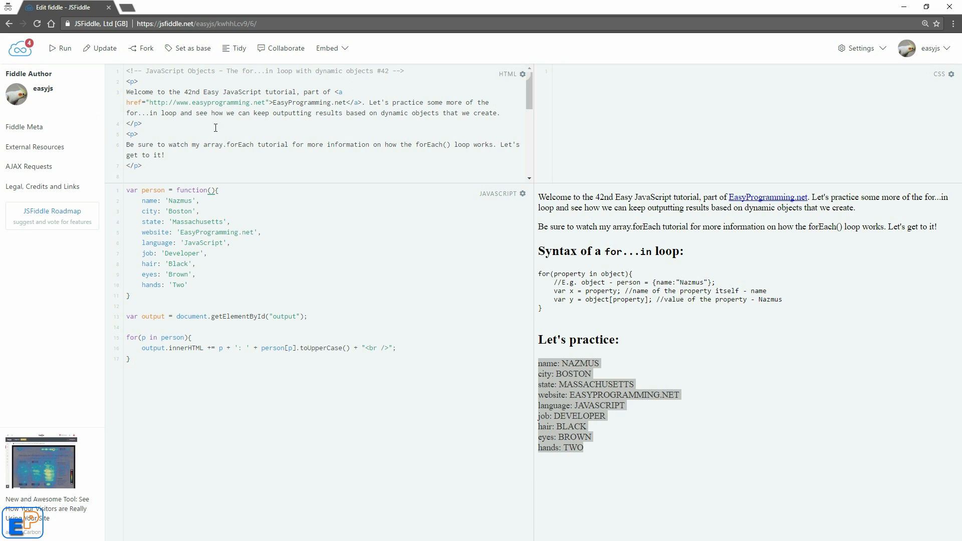
pyautogui.moveTo(154, 264); pyautogui.dragTo(187, 285)
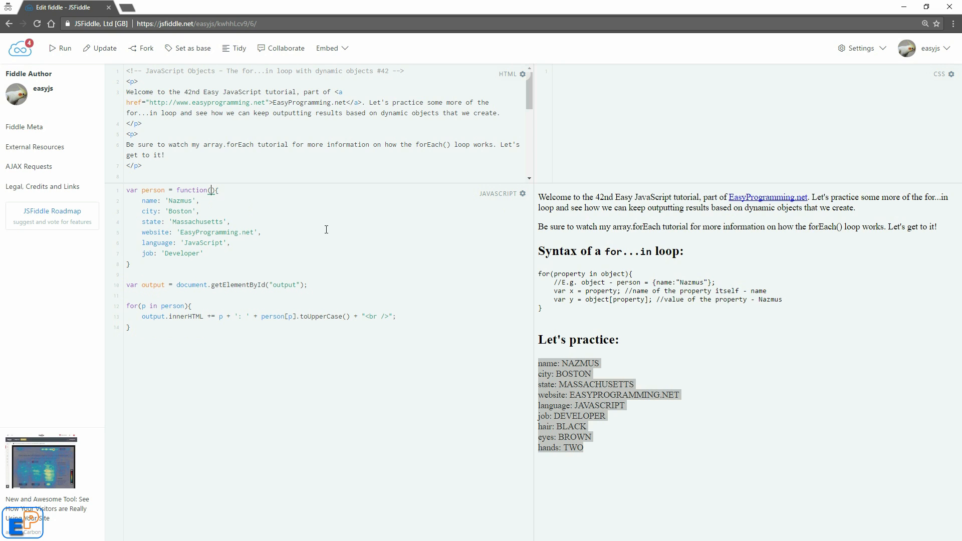
pyautogui.write('name')
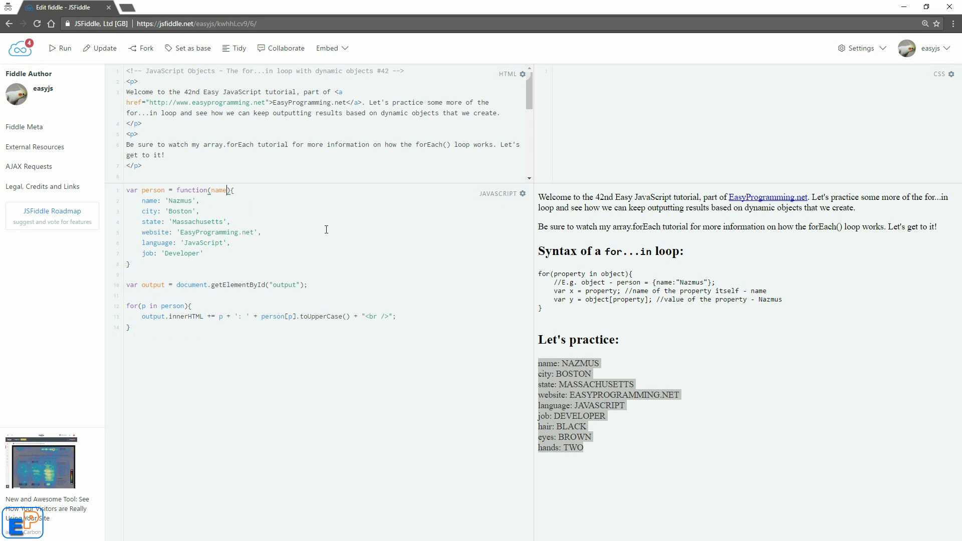
pyautogui.write(',city,sta')
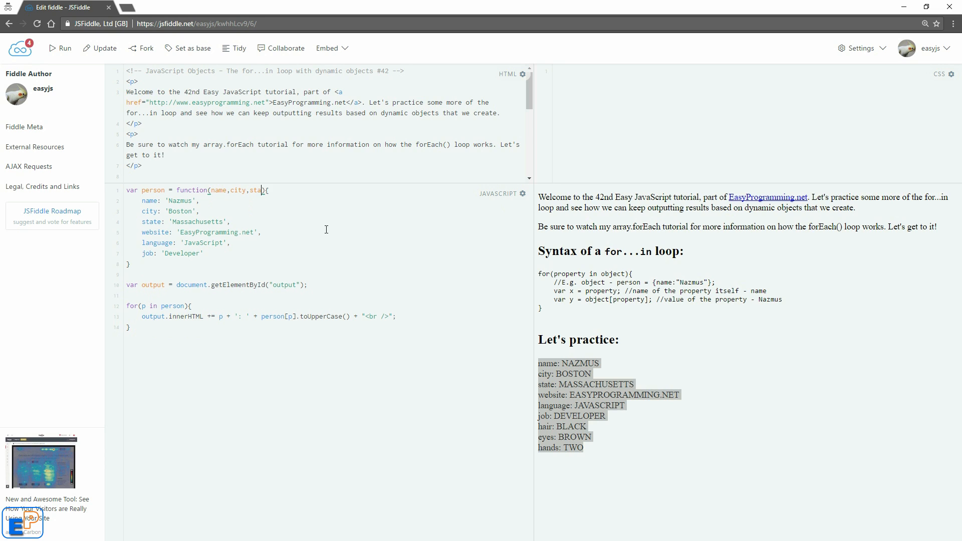
pyautogui.write(',website,language,')
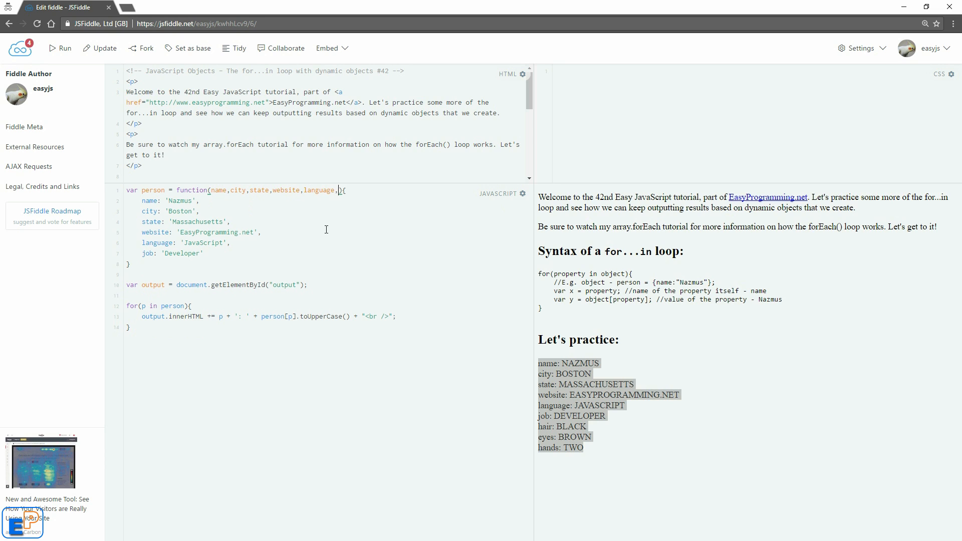
pyautogui.write('job')
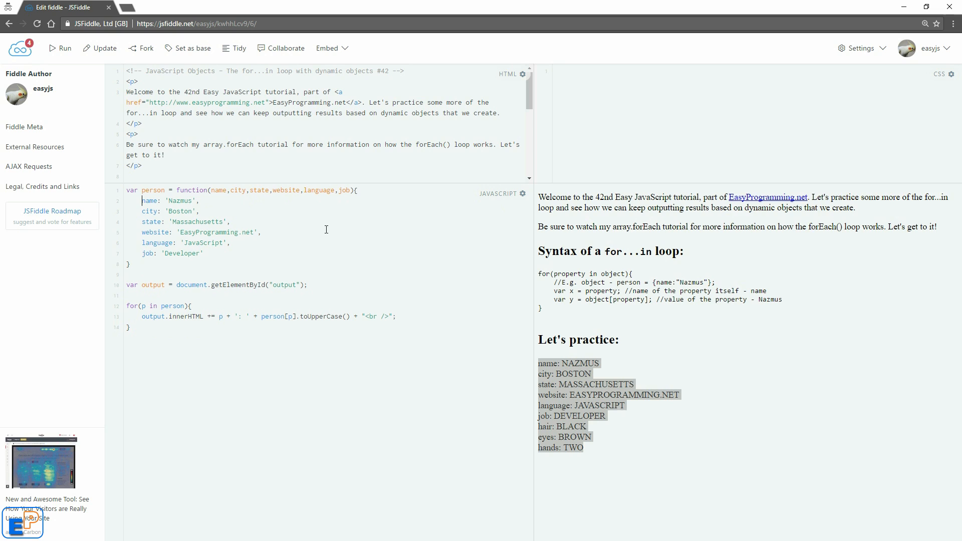
# Step: Rewrite each property as this.name = name, this.city = city, through this.job = job
pyautogui.write('this.')
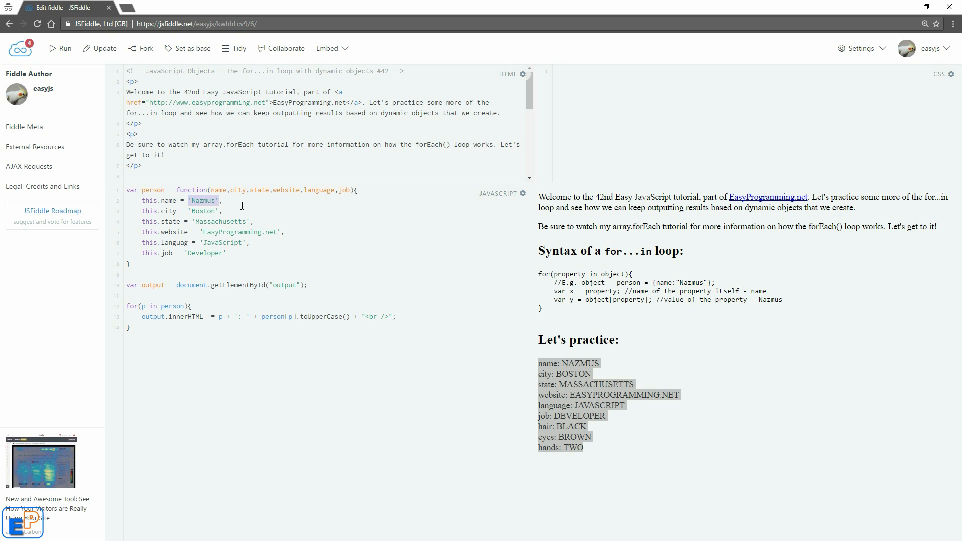
pyautogui.write('name')
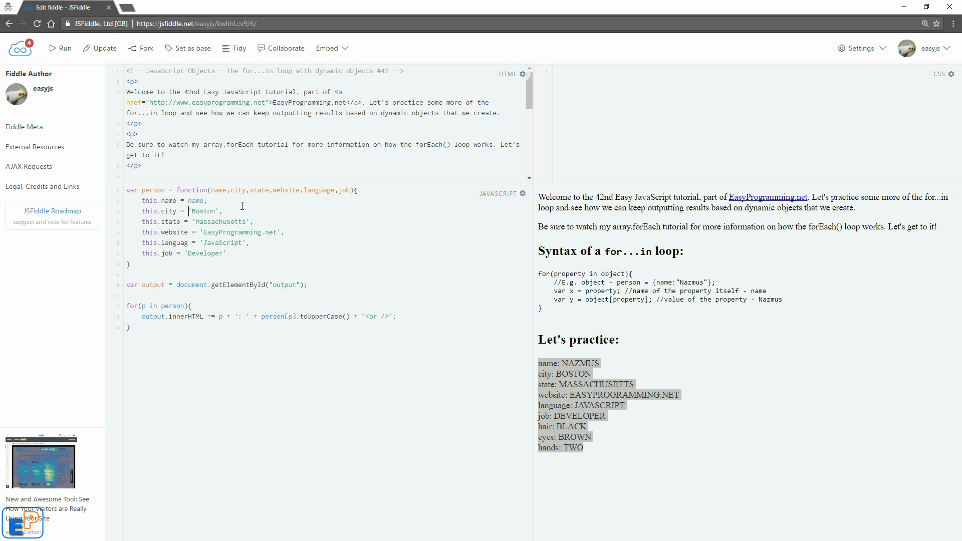
pyautogui.write('city')
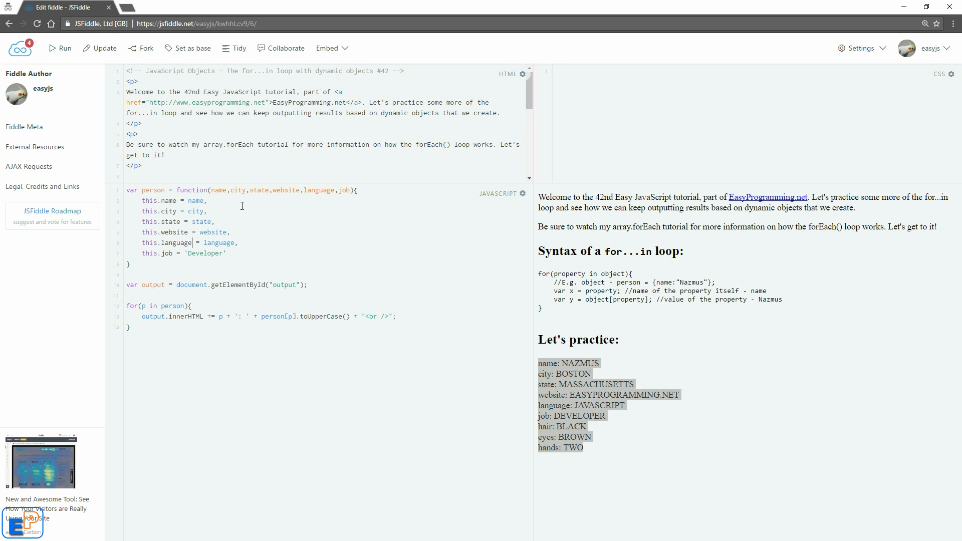
pyautogui.doubleClick(205, 252)
pyautogui.write('job')
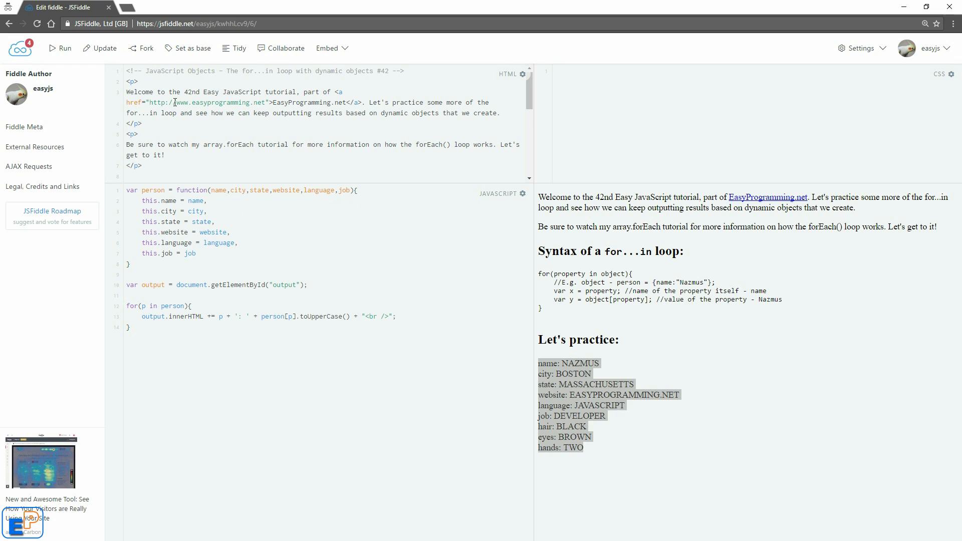
pyautogui.click(61, 48)
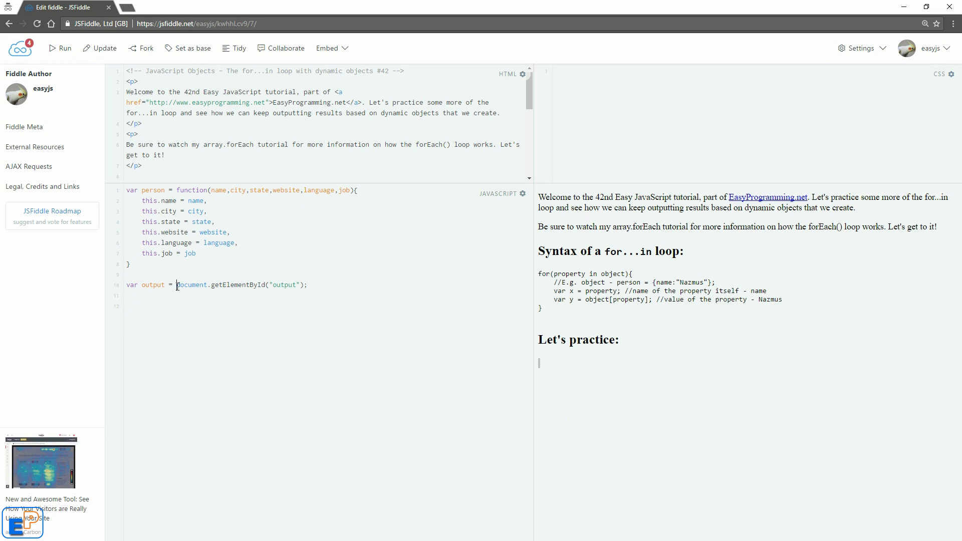
# Step: Delete the old output loop and begin declaring var x = [ new person ... ]
pyautogui.moveTo(178, 285); pyautogui.dragTo(307, 285)
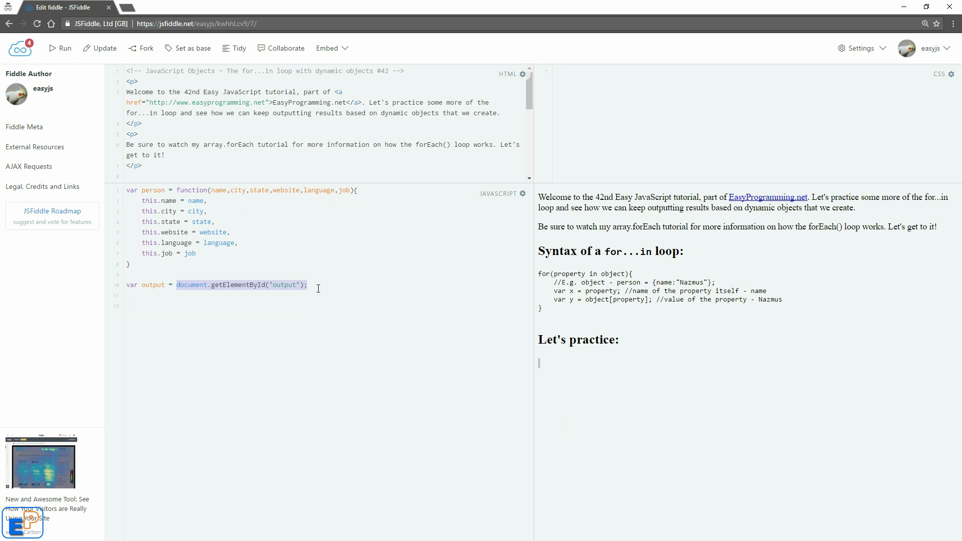
pyautogui.scroll(-3)
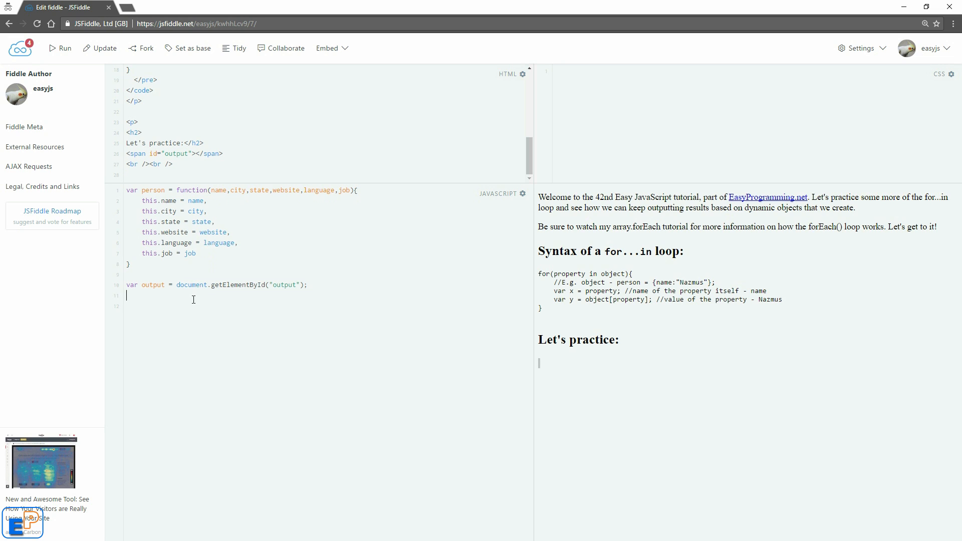
pyautogui.write('var x =')
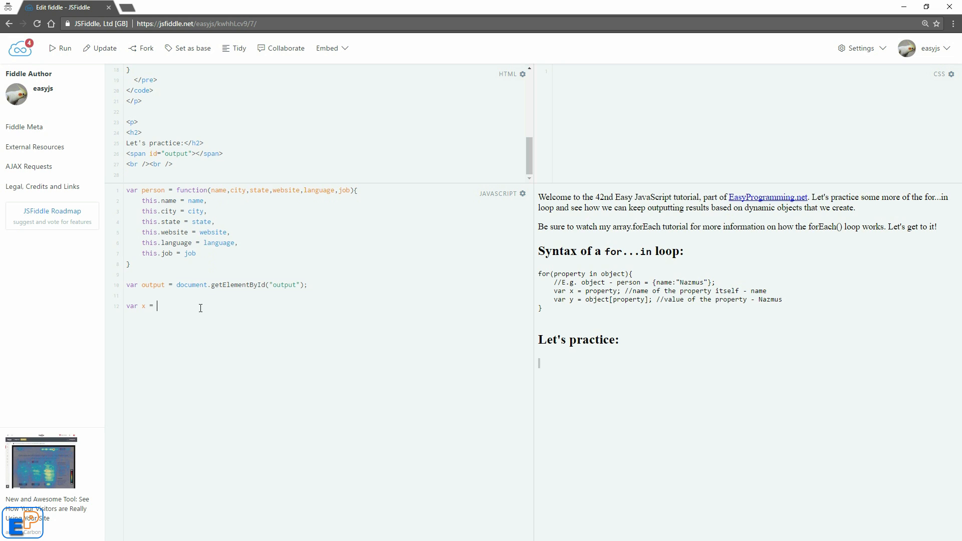
pyautogui.write('{')
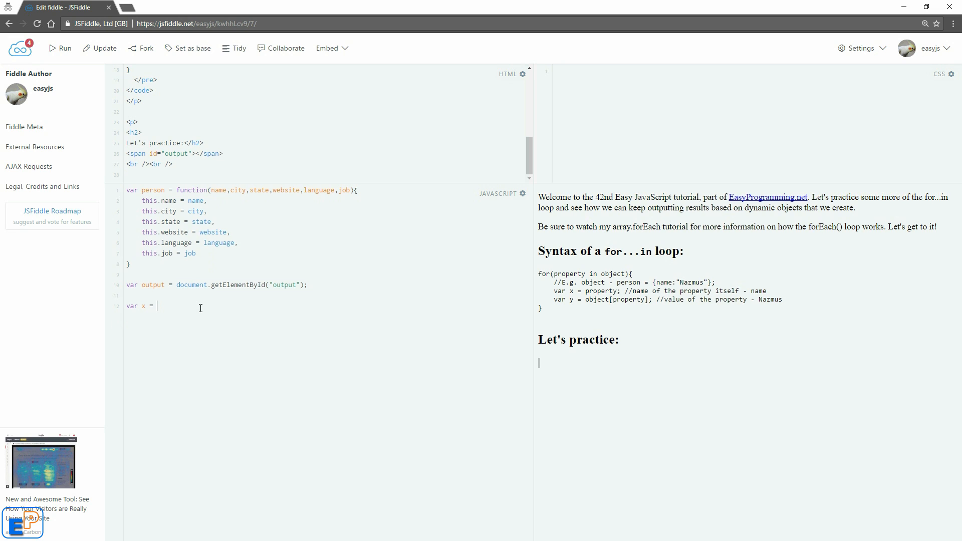
pyautogui.write('[')
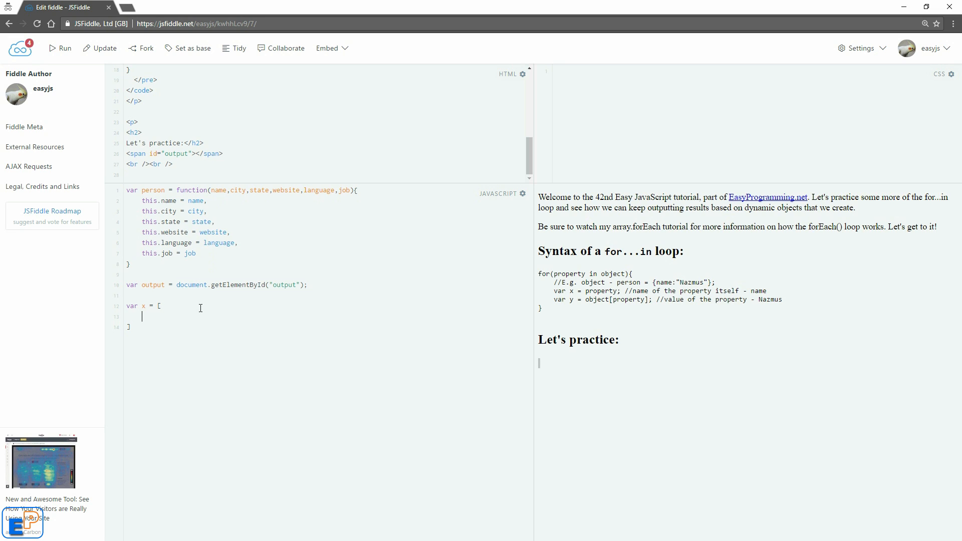
pyautogui.write('new')
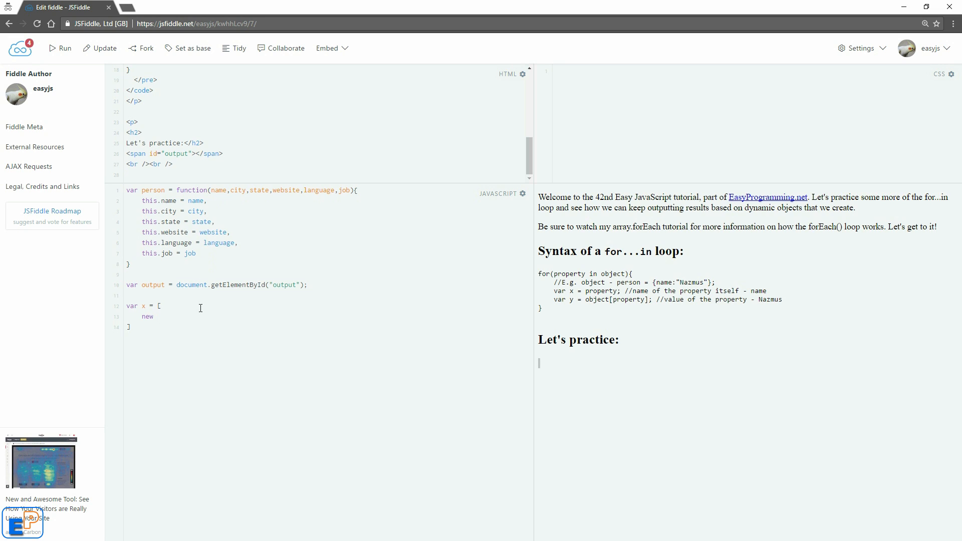
# Step: Pass 'Nazmus', 'Boston', 'Massachusetts', 'EasyProgramming.net', 'JavaScript', 'Developer' to the new person
pyautogui.write("person('Na')")
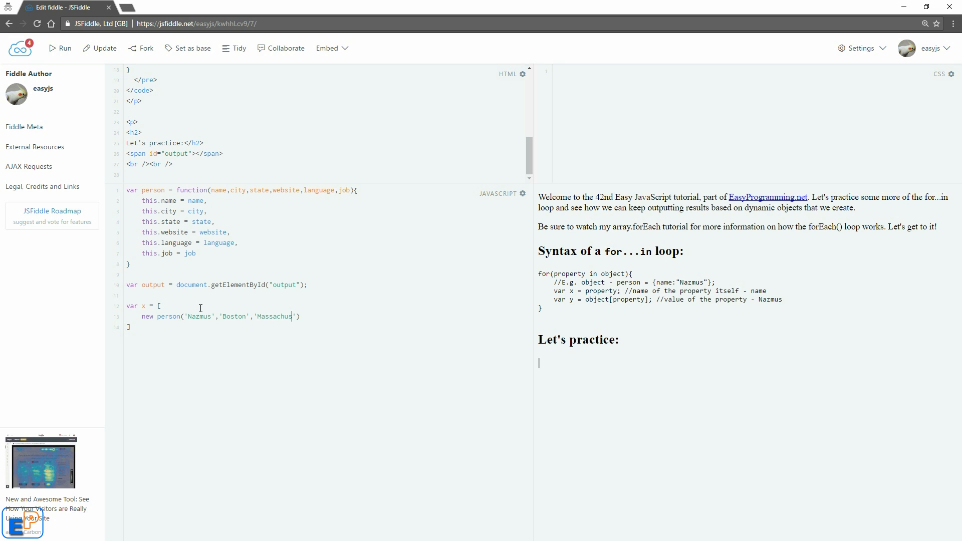
pyautogui.write("etts',")
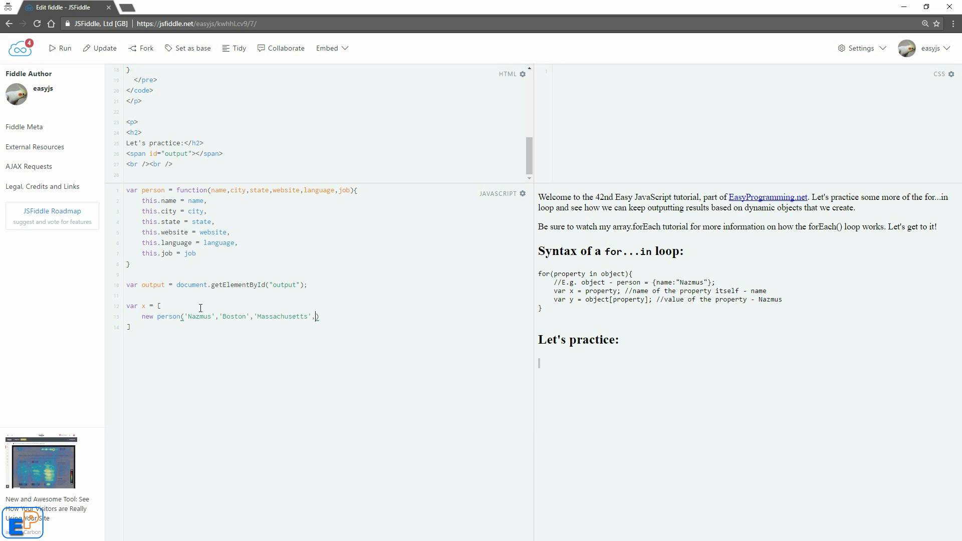
pyautogui.write("'EasyProgr'")
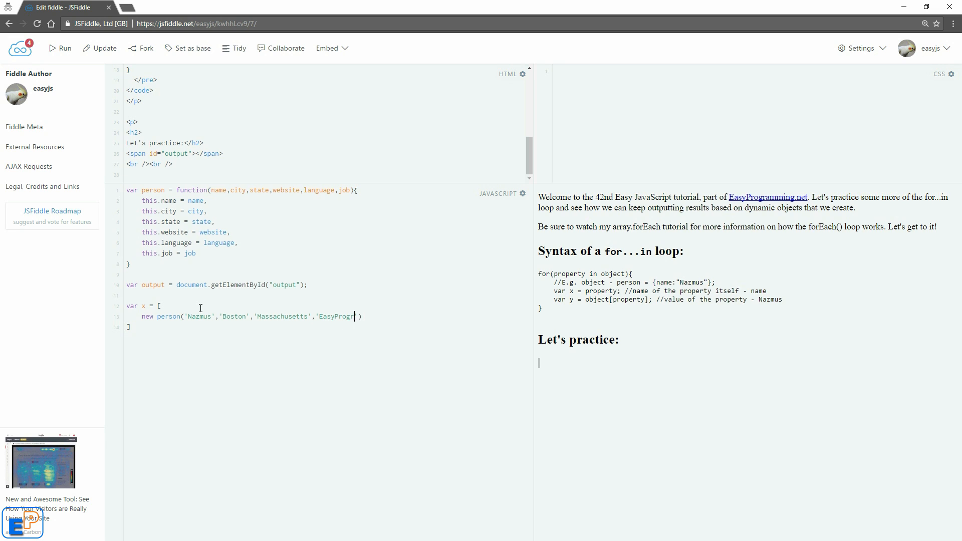
pyautogui.write("amming.net','JavaScript',")
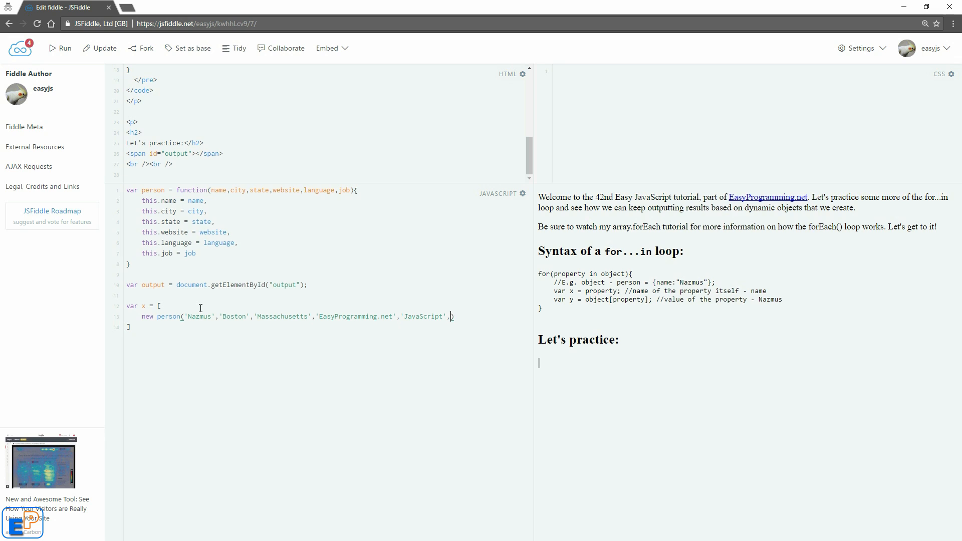
pyautogui.write("'Developer'")
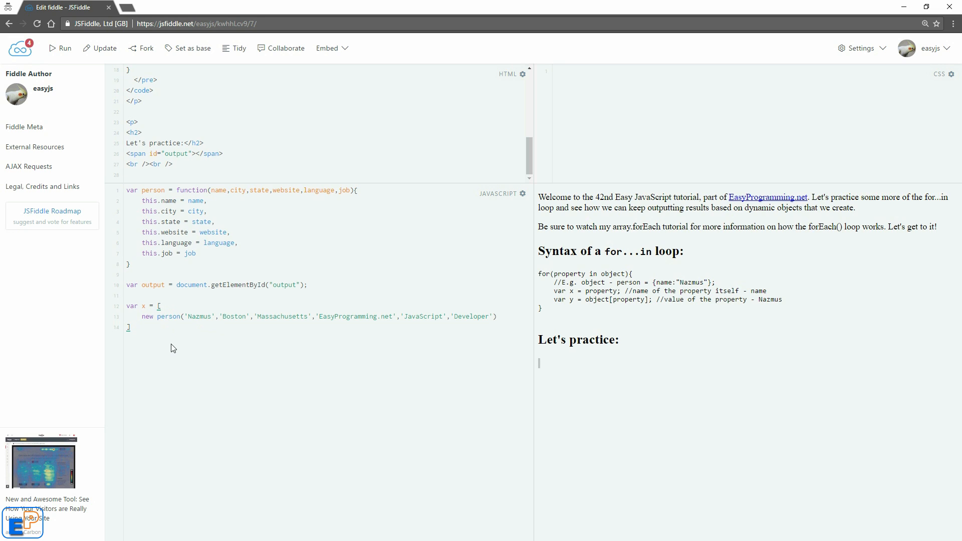
pyautogui.click(142, 316)
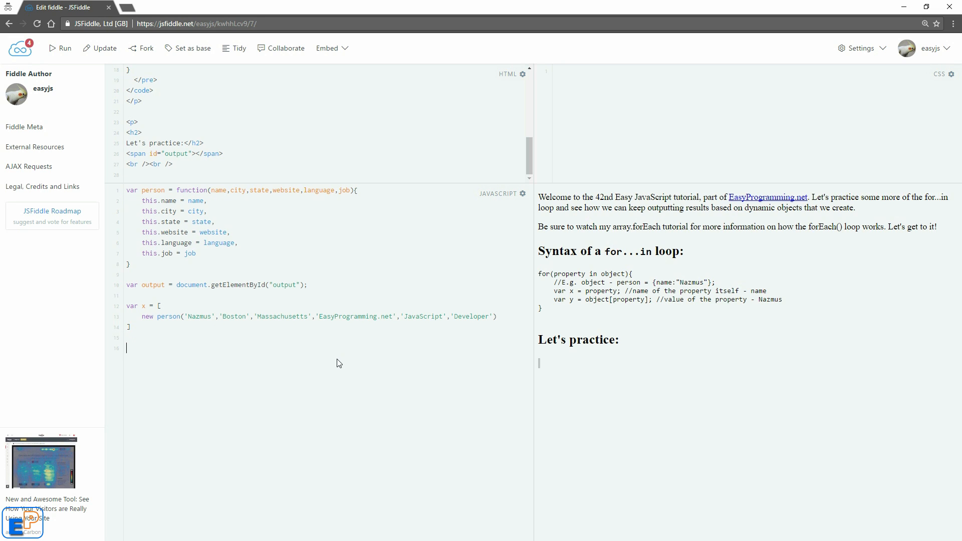
# Step: Start a for (p in x[0]) loop appending each property name to output.innerHTML
pyautogui.write('for(')
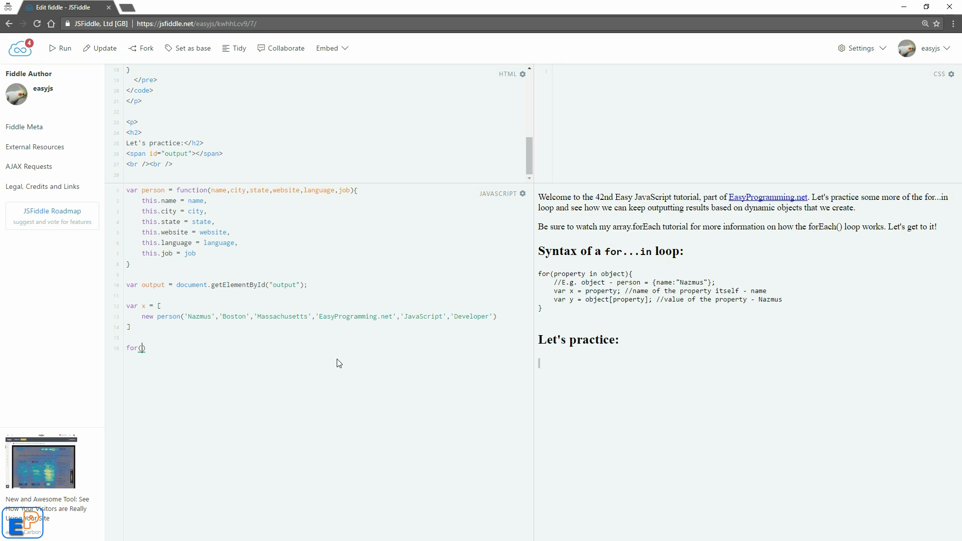
pyautogui.write('p in item[')
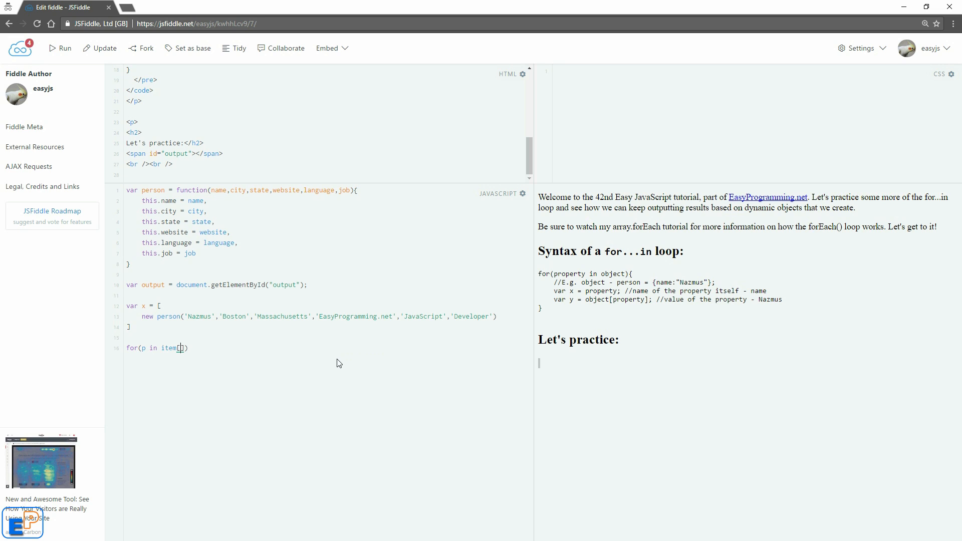
pyautogui.write('0')
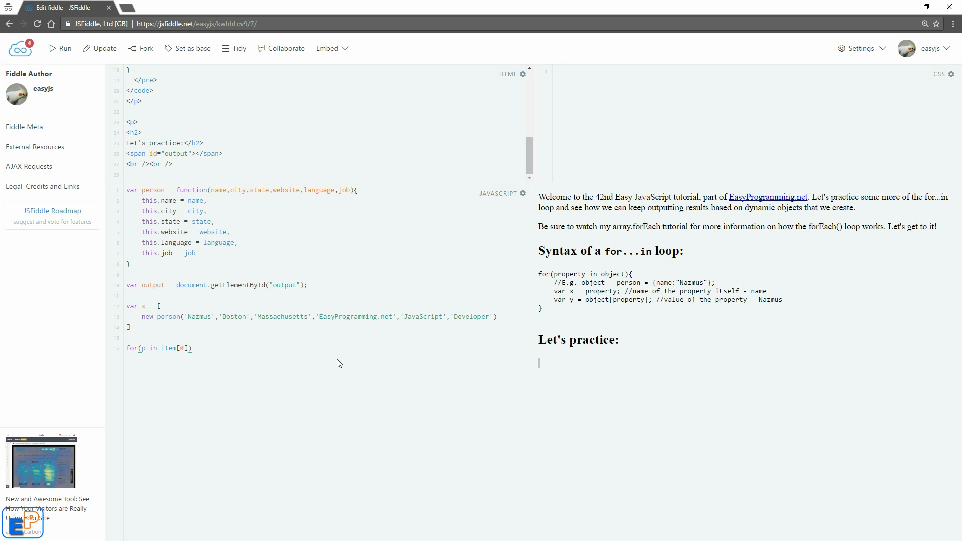
pyautogui.write('{')
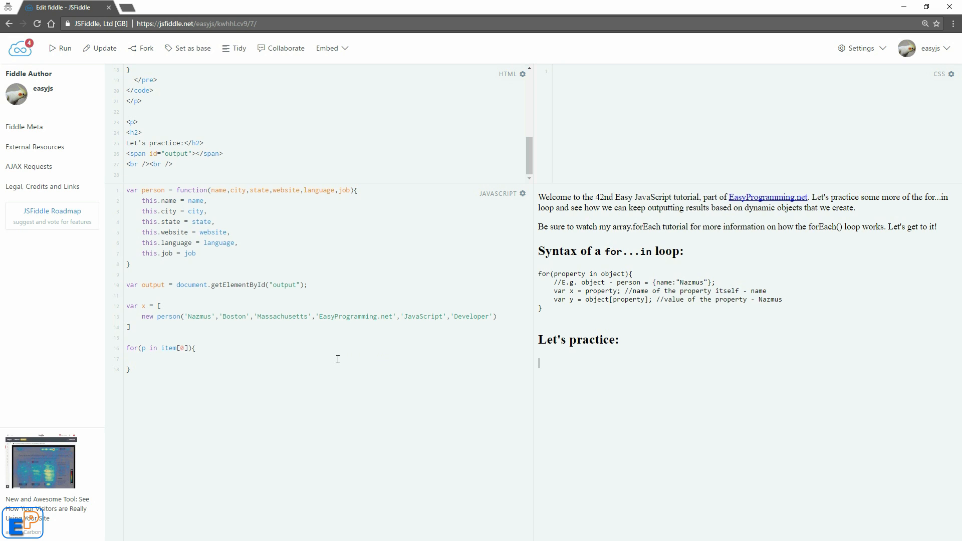
pyautogui.write('output.inne')
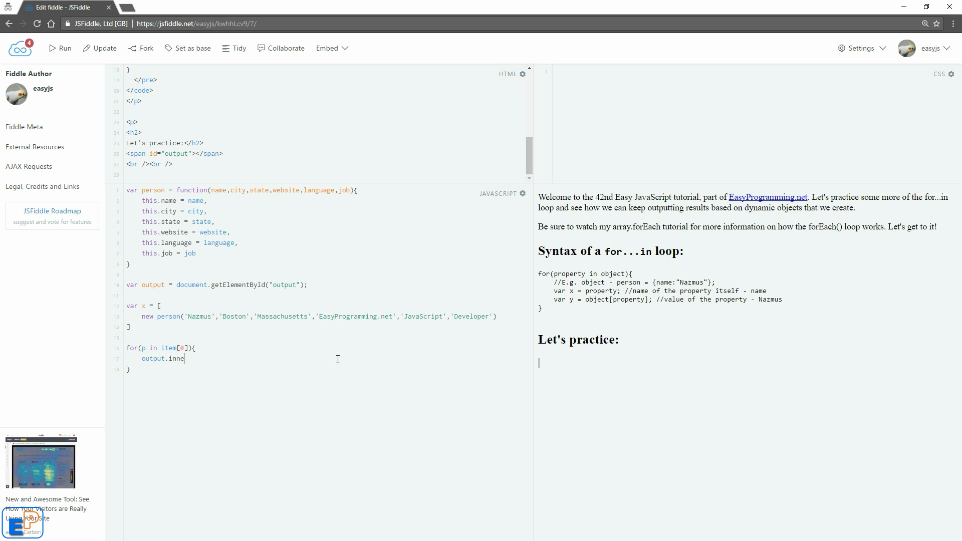
pyautogui.write('rHTML')
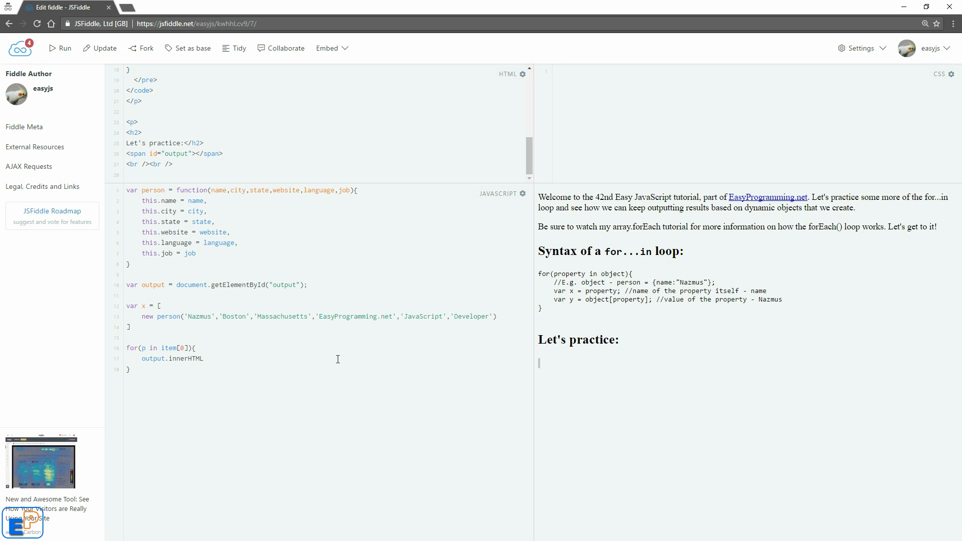
pyautogui.write('+=')
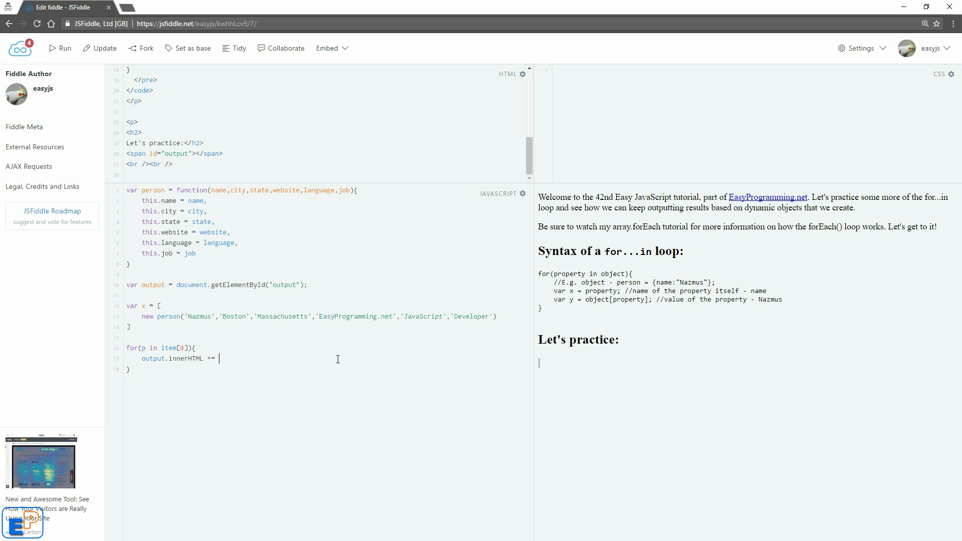
pyautogui.write('p:')
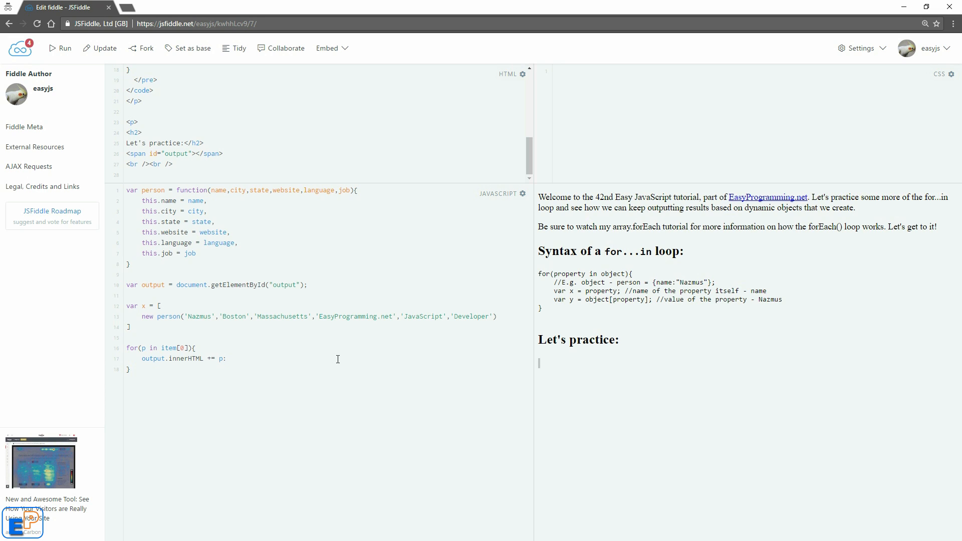
# Step: Append ': ', the value x[0][p] and a <br /> to each printed line
pyautogui.write("+ ':")
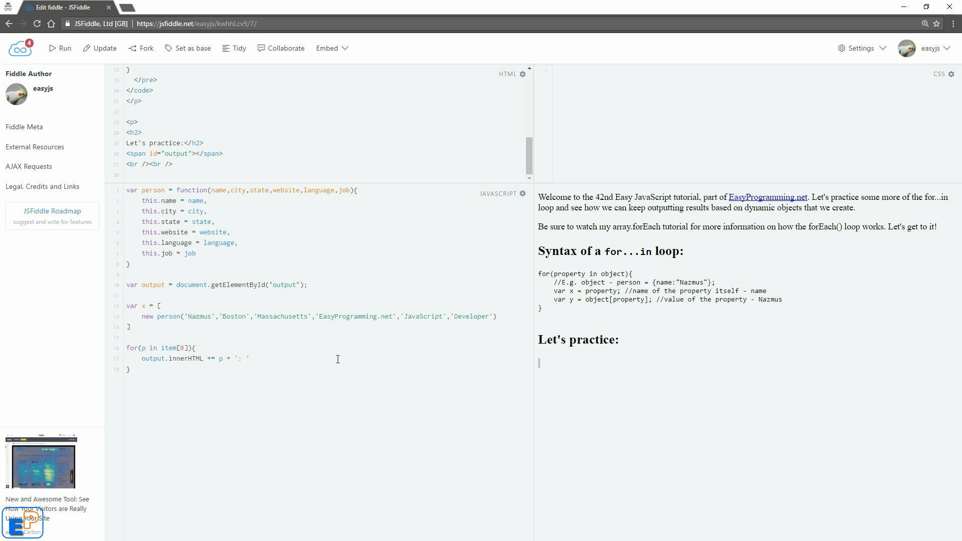
pyautogui.write('+')
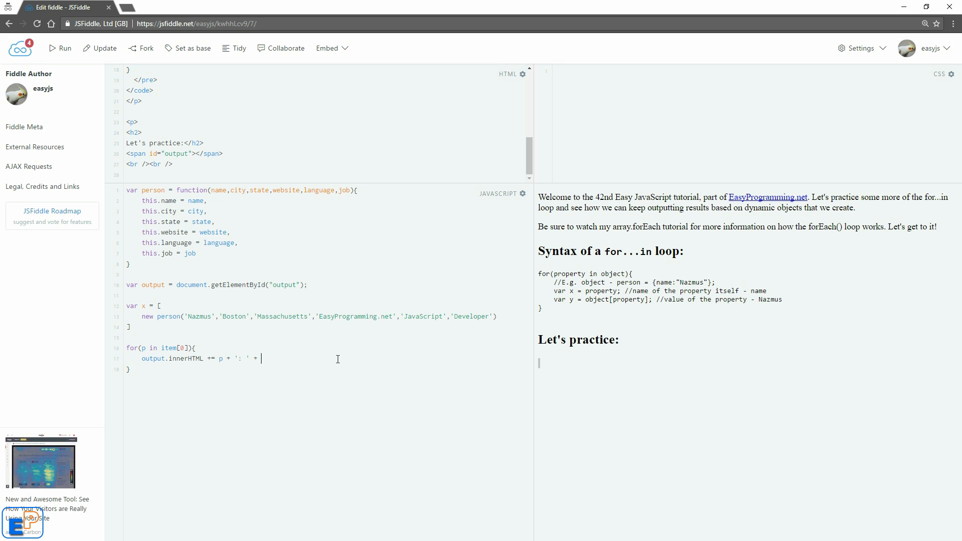
pyautogui.write('item[]')
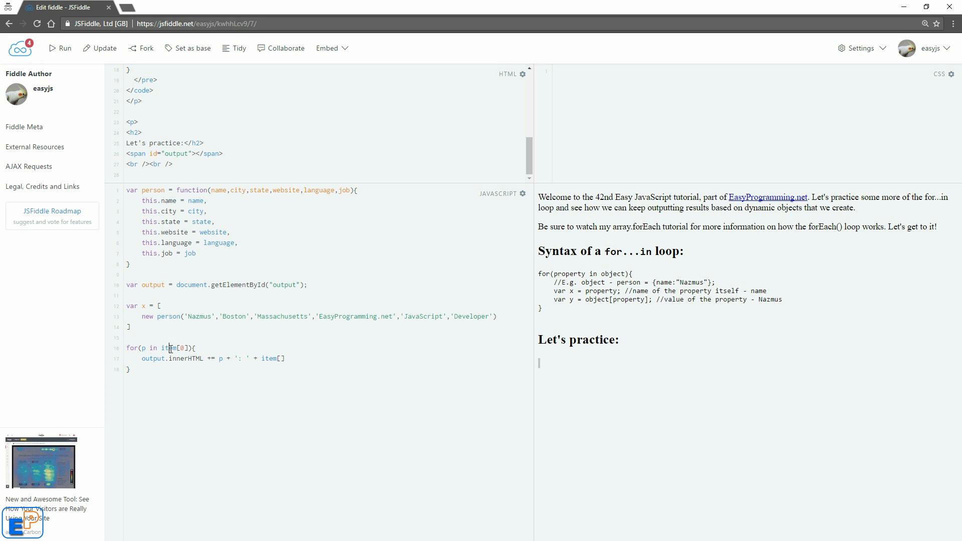
pyautogui.write('person')
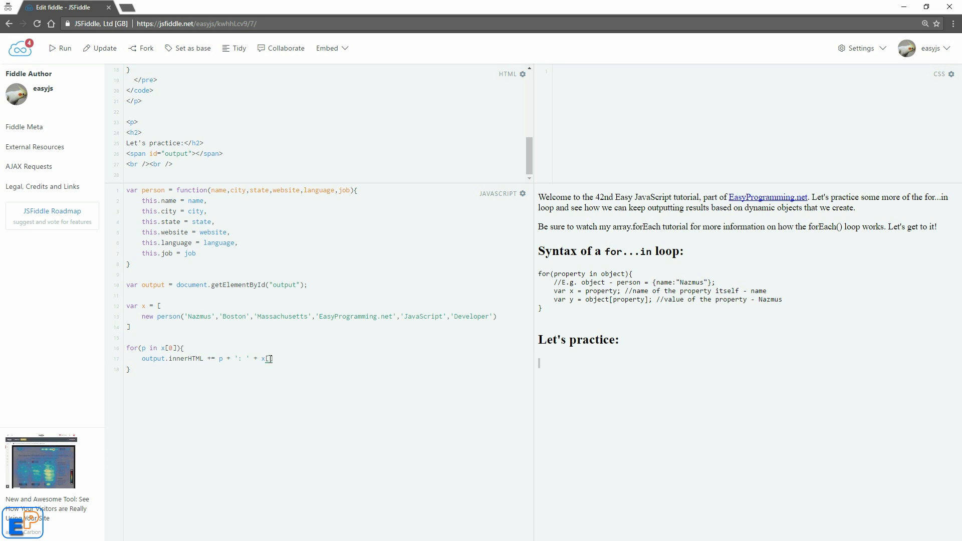
pyautogui.moveTo(312, 364)
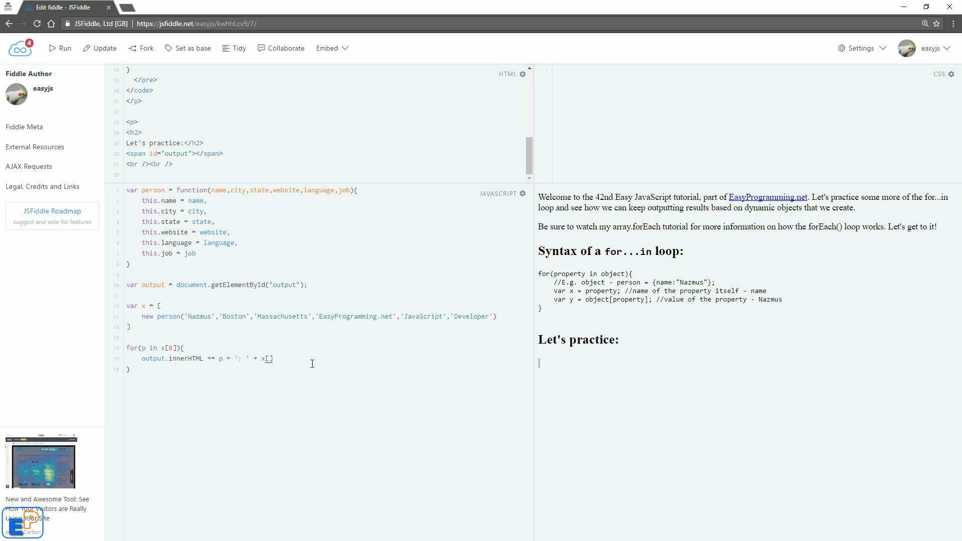
pyautogui.write('0')
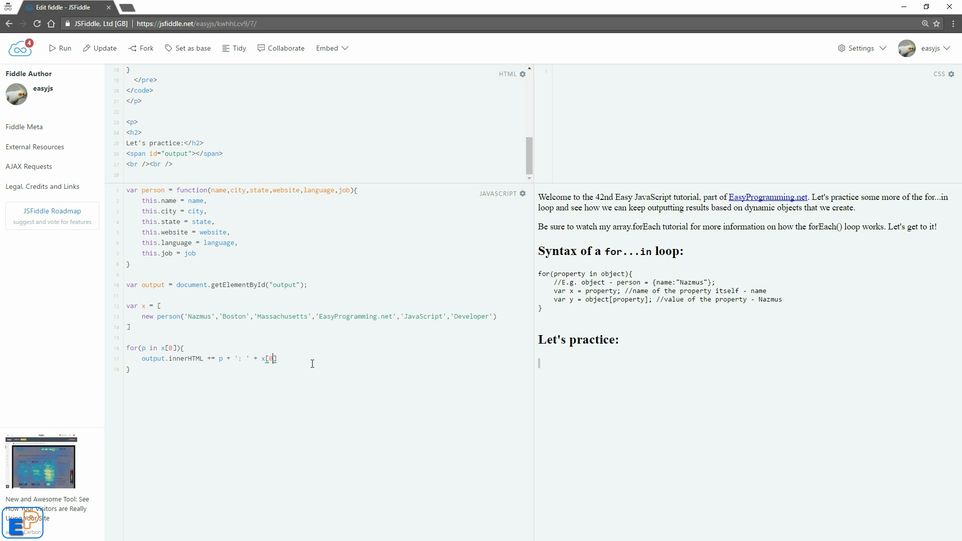
pyautogui.write('[p]')
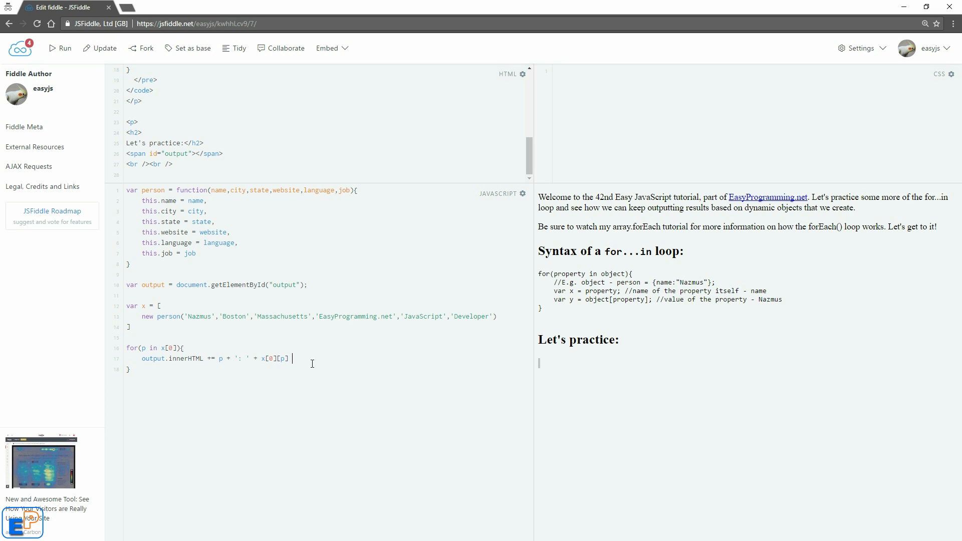
pyautogui.write('+ ""')
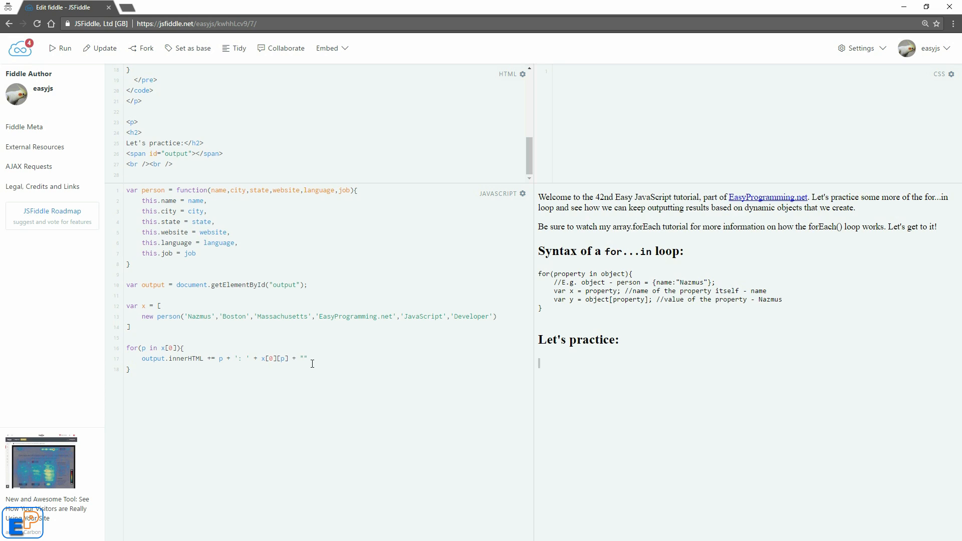
pyautogui.write("<br />'")
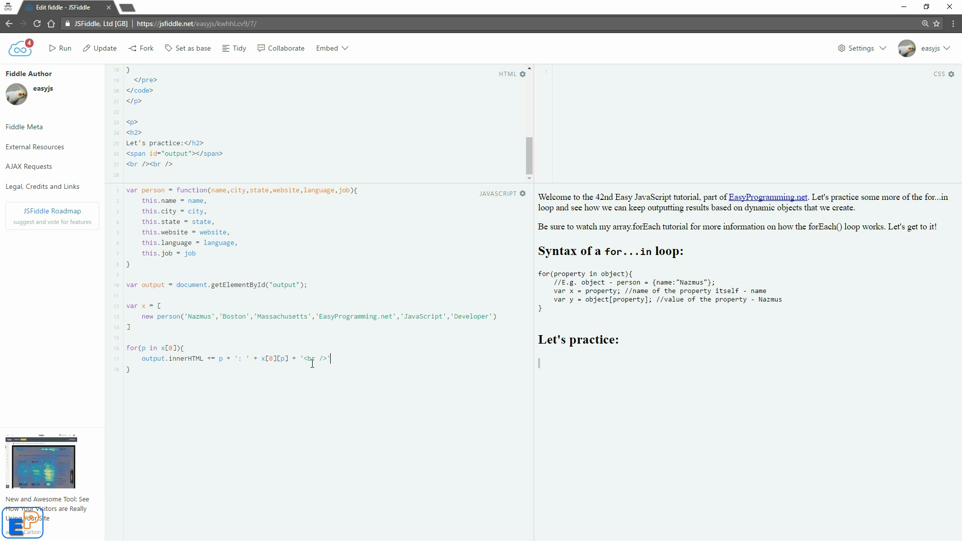
# Step: Run the fiddle to print Nazmus's properties and mark the x[0] reference
pyautogui.click(104, 48)
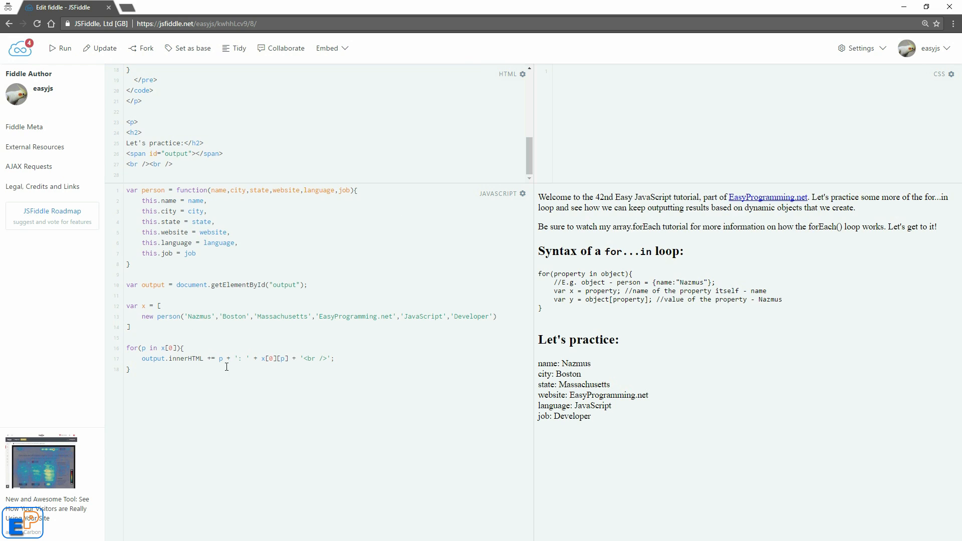
pyautogui.doubleClick(169, 348)
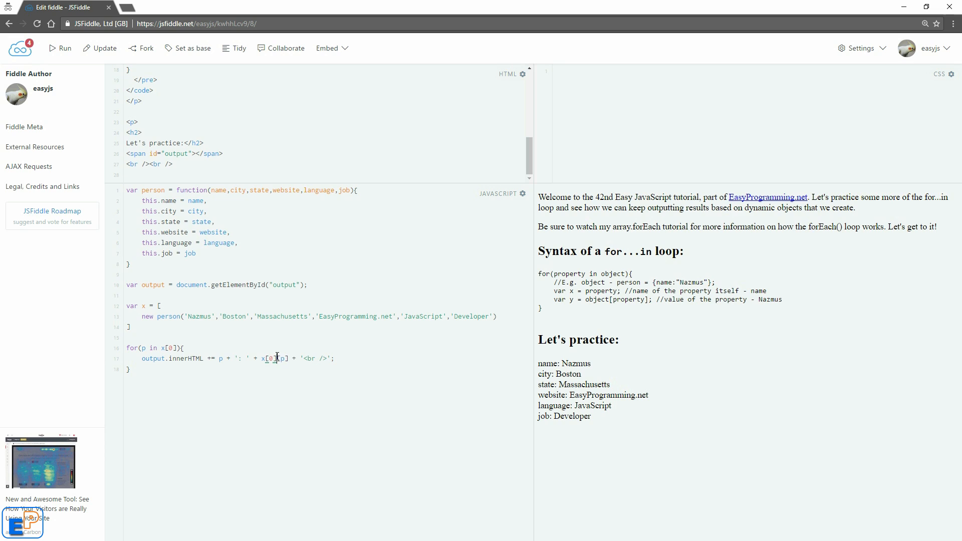
pyautogui.doubleClick(269, 359)
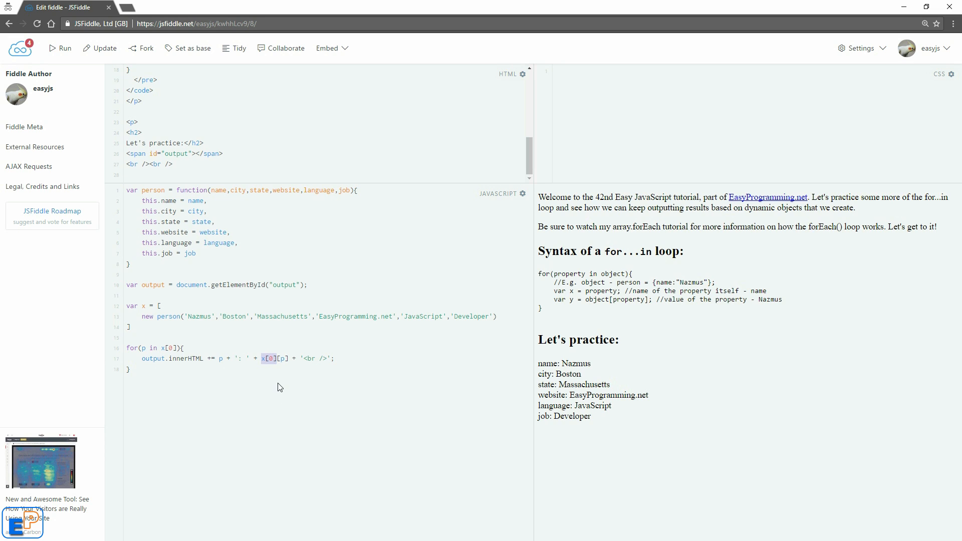
pyautogui.moveTo(571, 410)
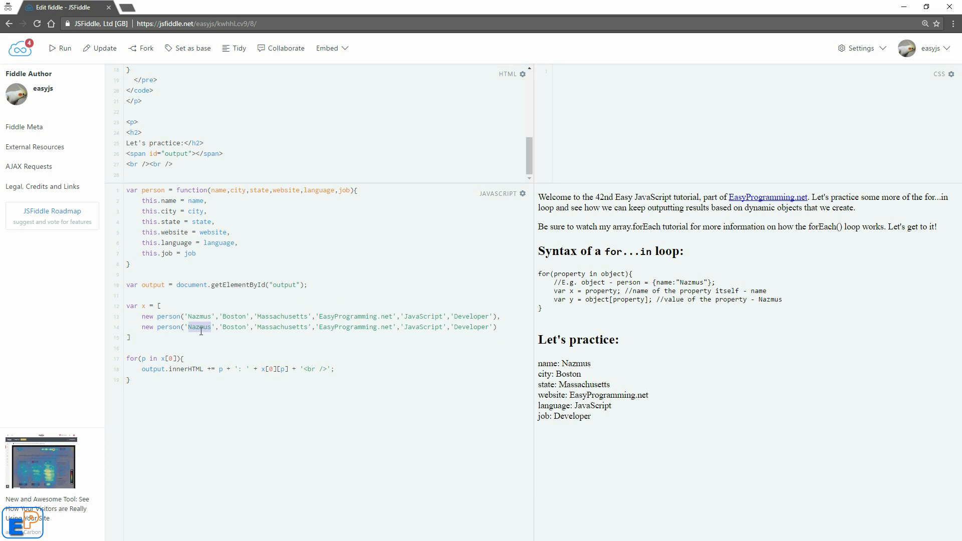
# Step: Change the second person's arguments to Bill, Seattle, Washington and Microsoft.com
pyautogui.write('Bill')
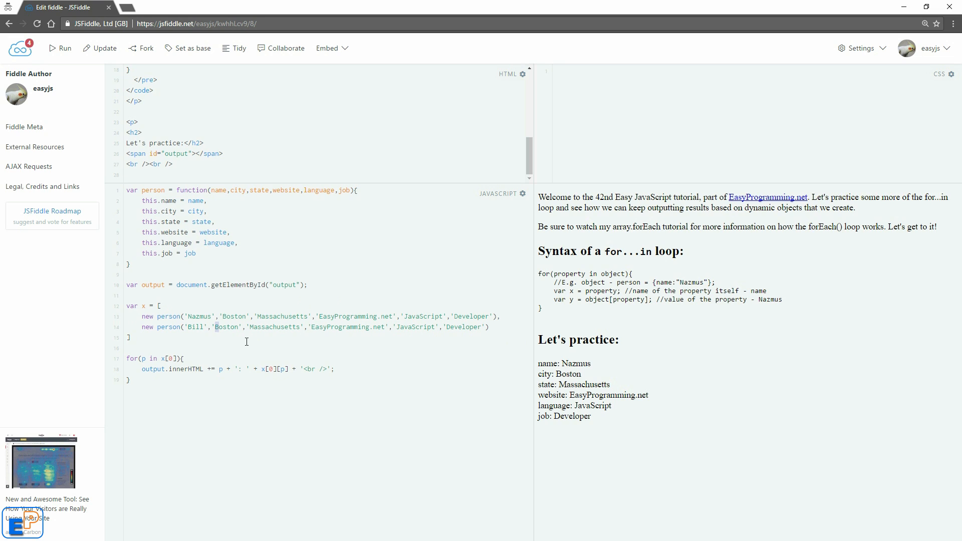
pyautogui.write('Seattl')
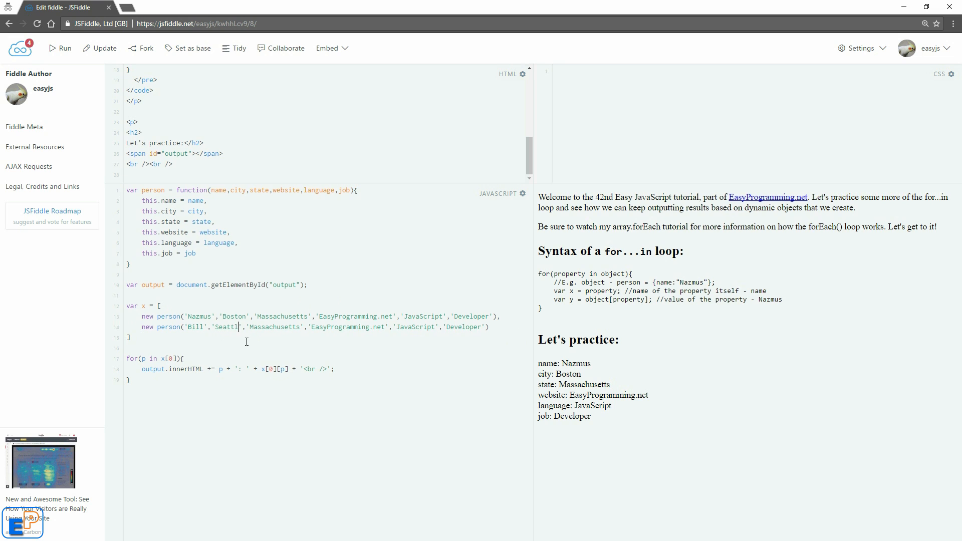
pyautogui.doubleClick(278, 327)
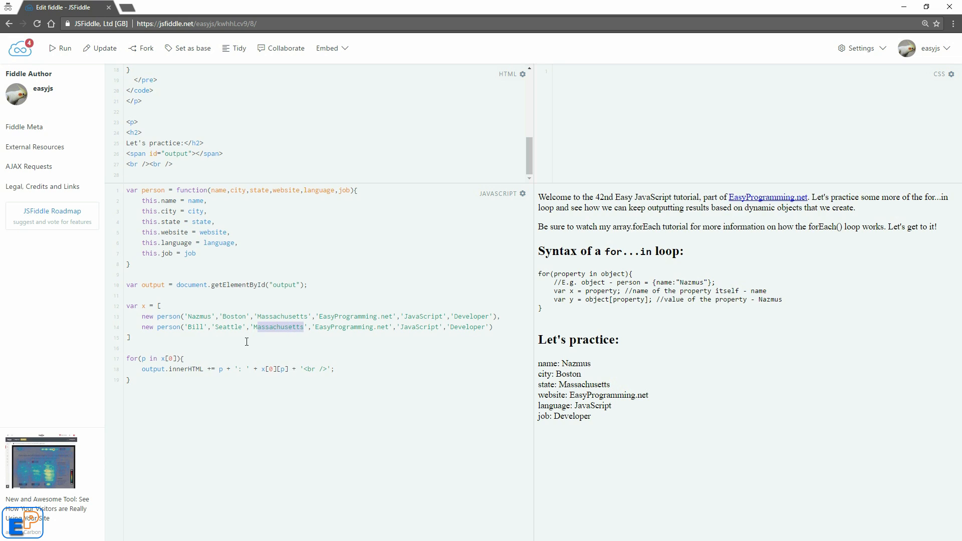
pyautogui.write('Washington')
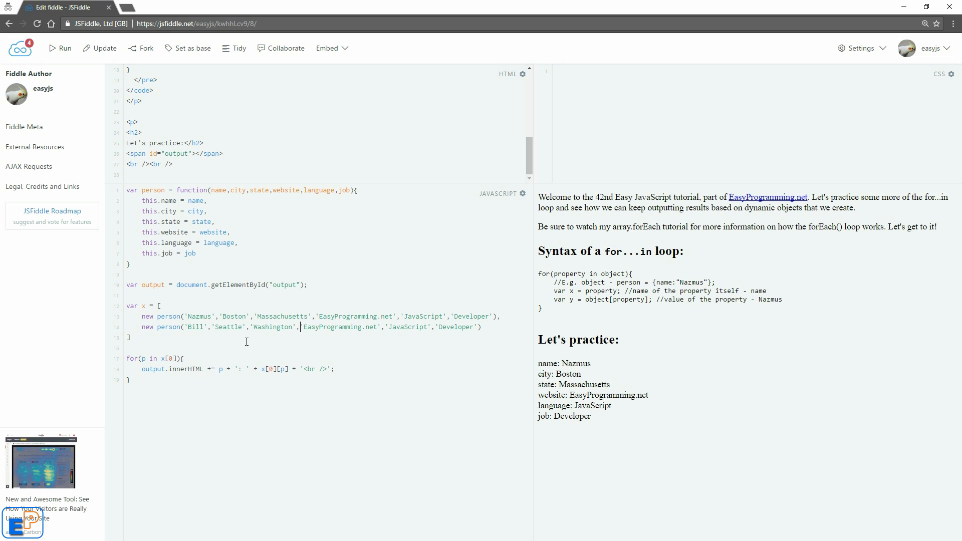
pyautogui.doubleClick(341, 328)
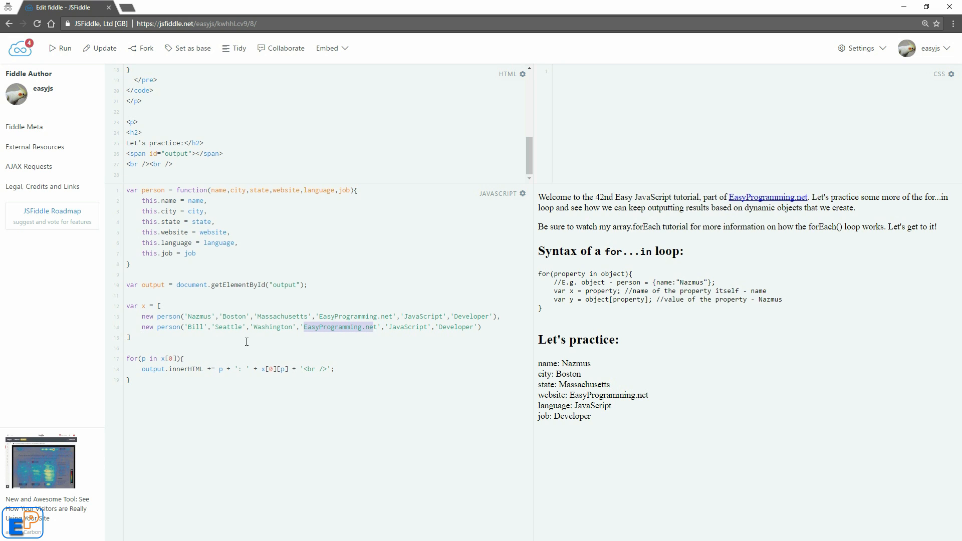
pyautogui.write('Microsoft.com')
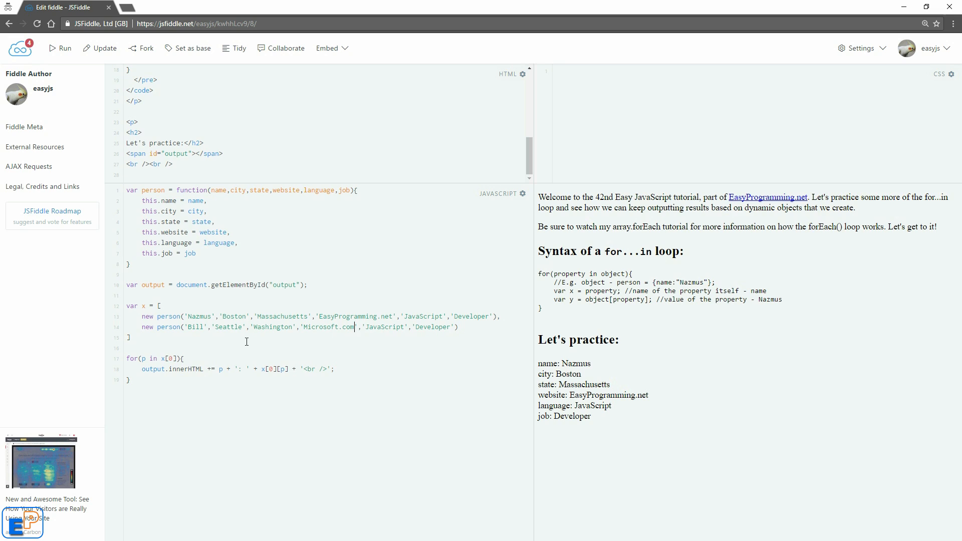
# Step: Set language .NET and job Billionaire, rerun, and highlight both people's printed properties
pyautogui.doubleClick(385, 326)
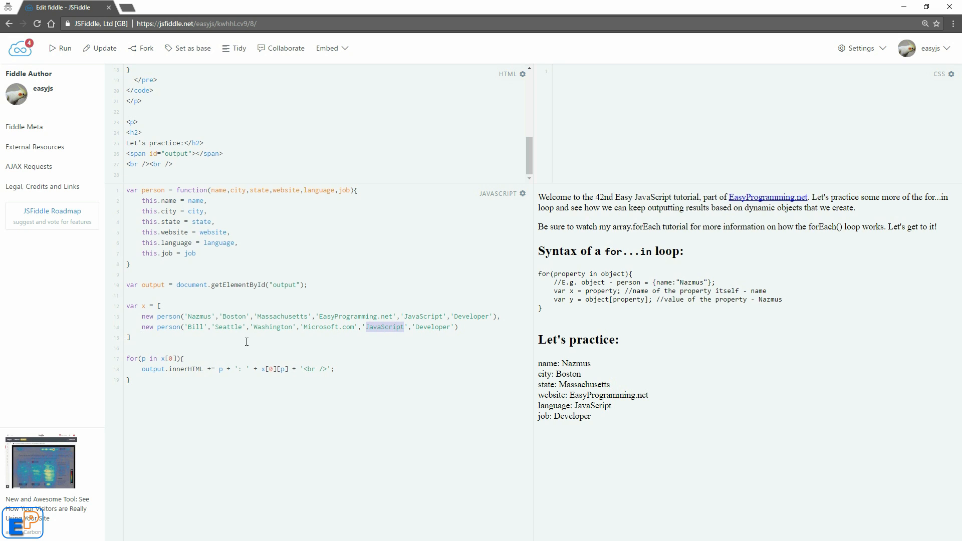
pyautogui.write('.NET')
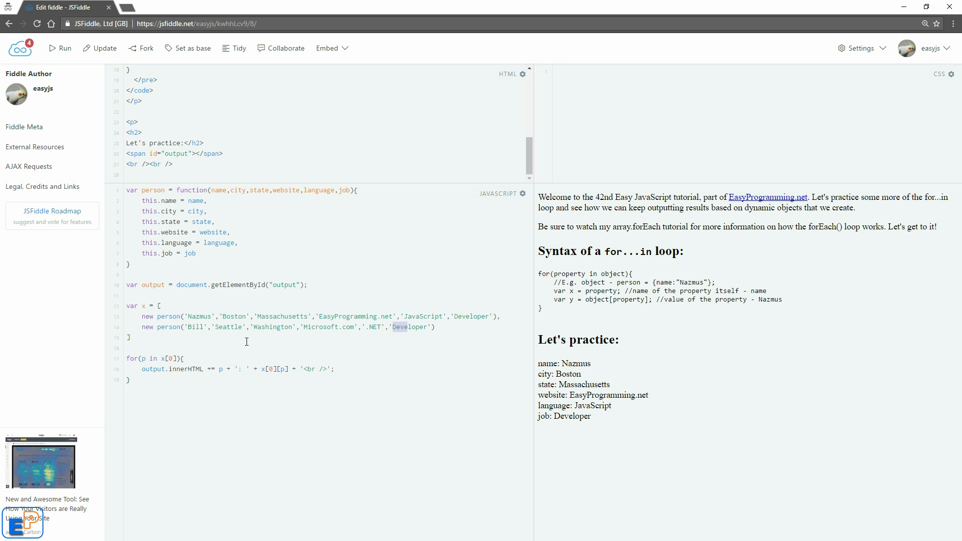
pyautogui.write('Billionaire')
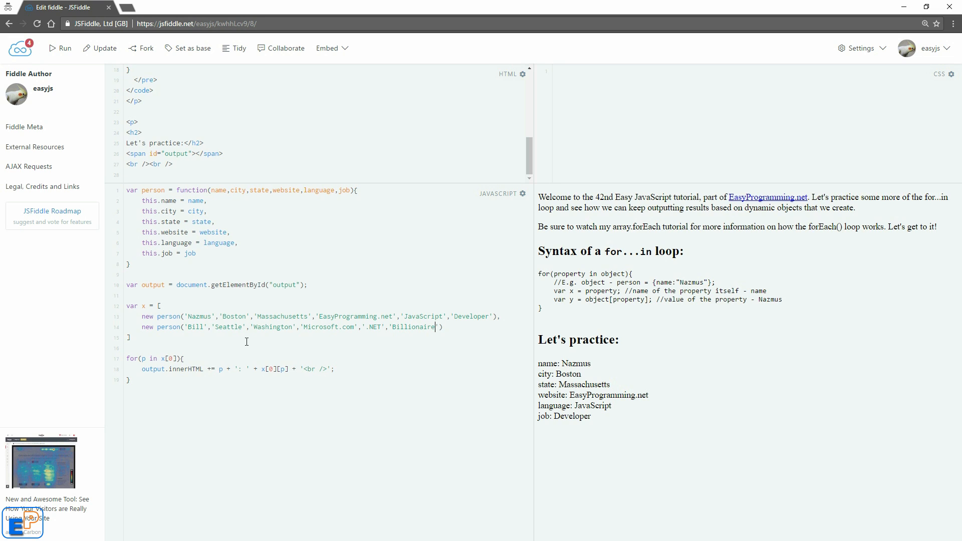
pyautogui.click(59, 48)
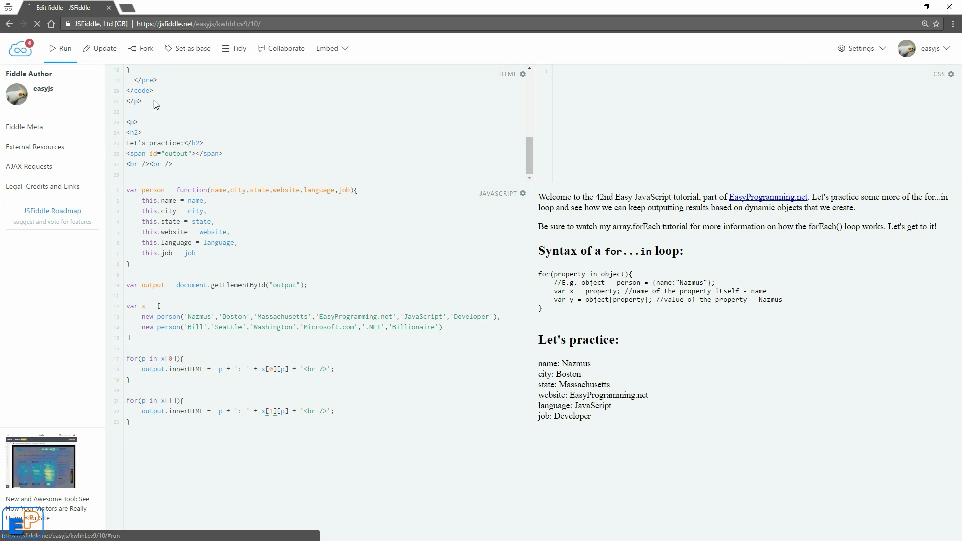
pyautogui.moveTo(539, 368); pyautogui.dragTo(592, 482)
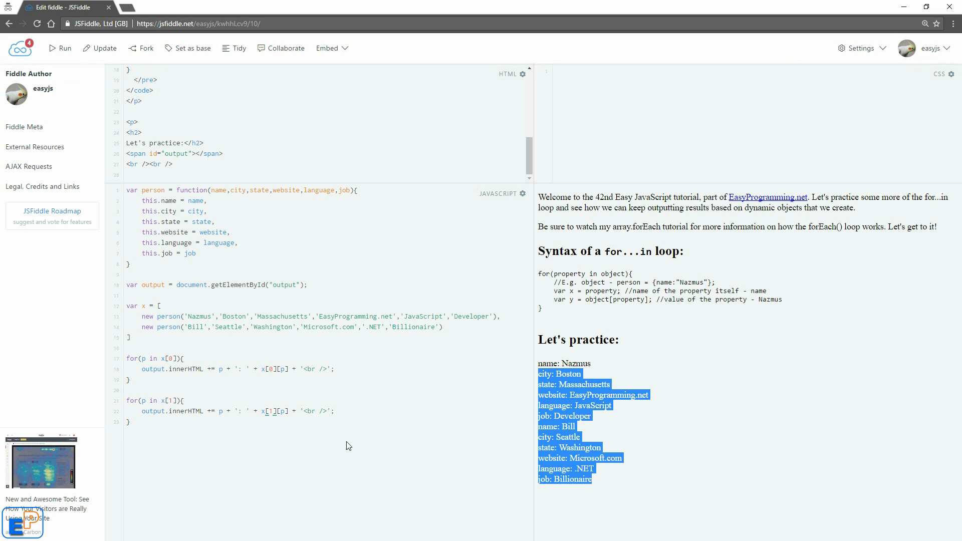
# Step: Wrap the first loop in x.forEach(function(item, i){ ... })
pyautogui.click(199, 418)
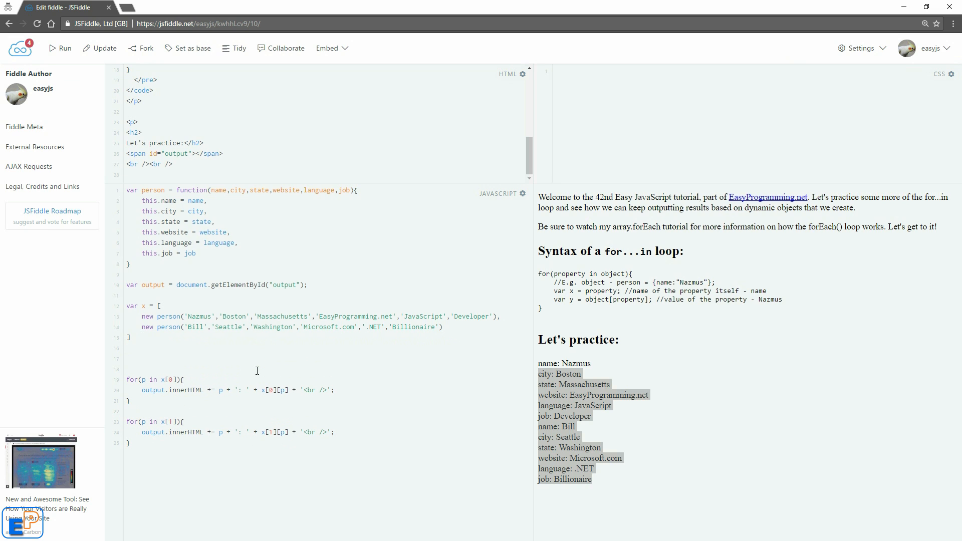
pyautogui.click(127, 359)
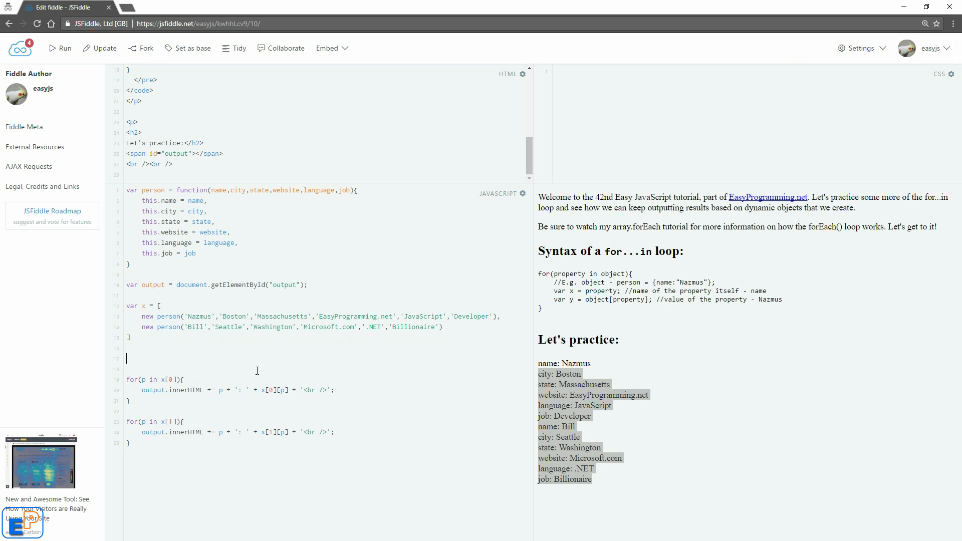
pyautogui.write('x.forEach')
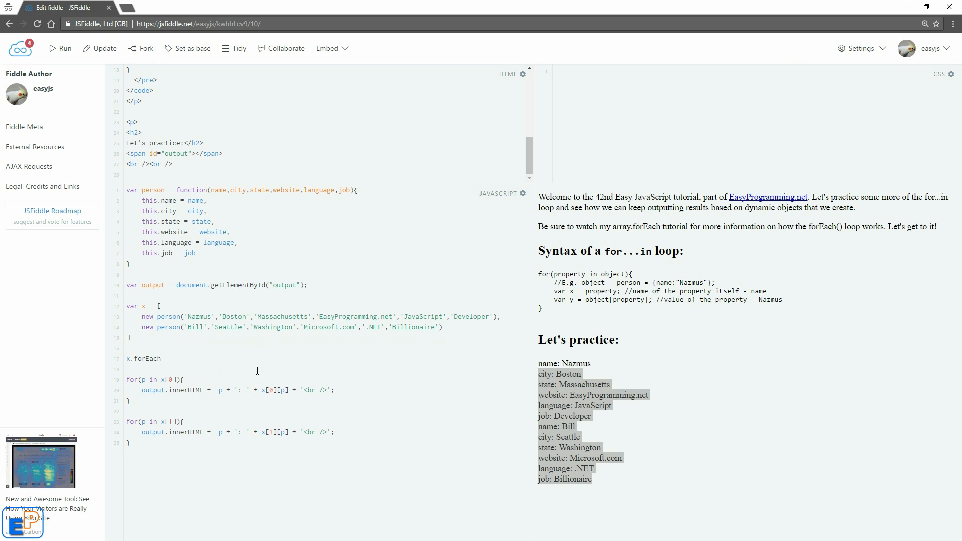
pyautogui.write('(function()')
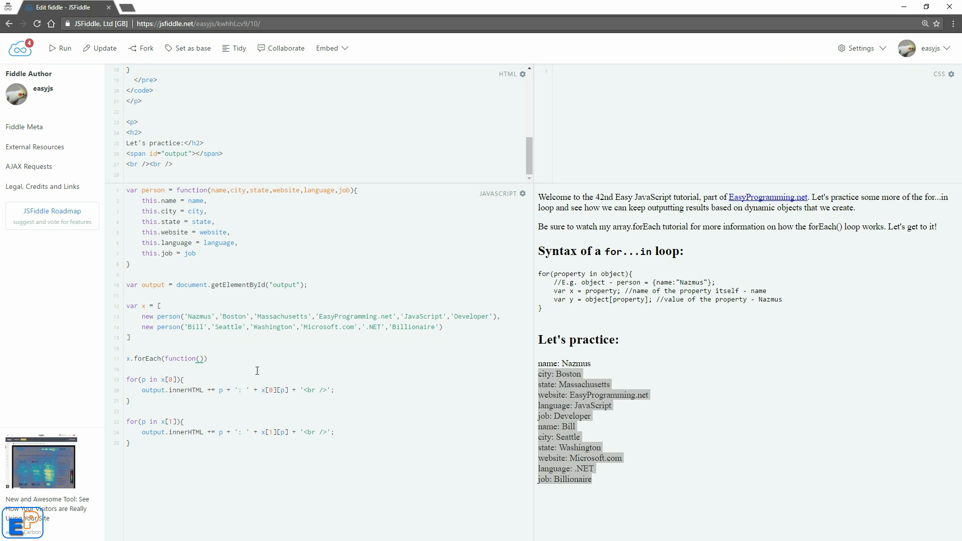
pyautogui.write('item,')
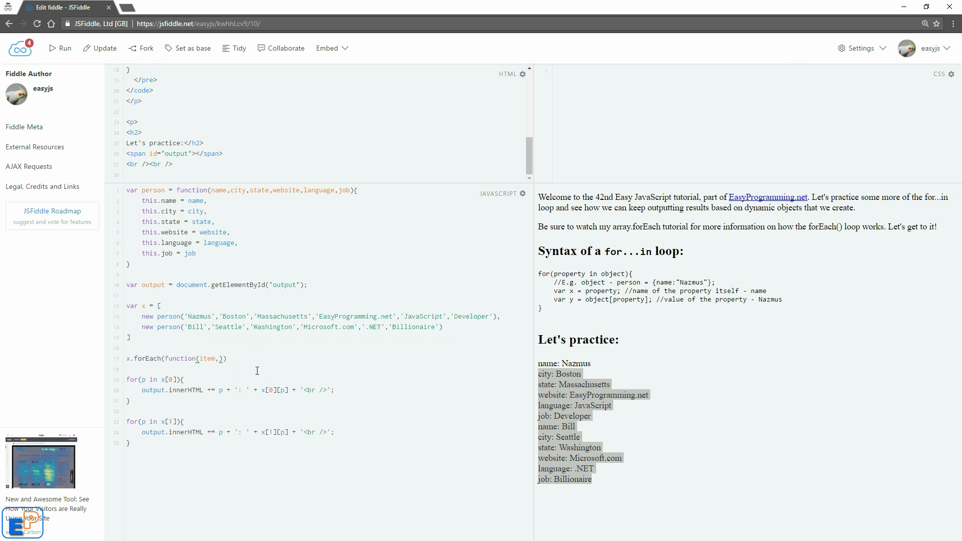
pyautogui.write('i')
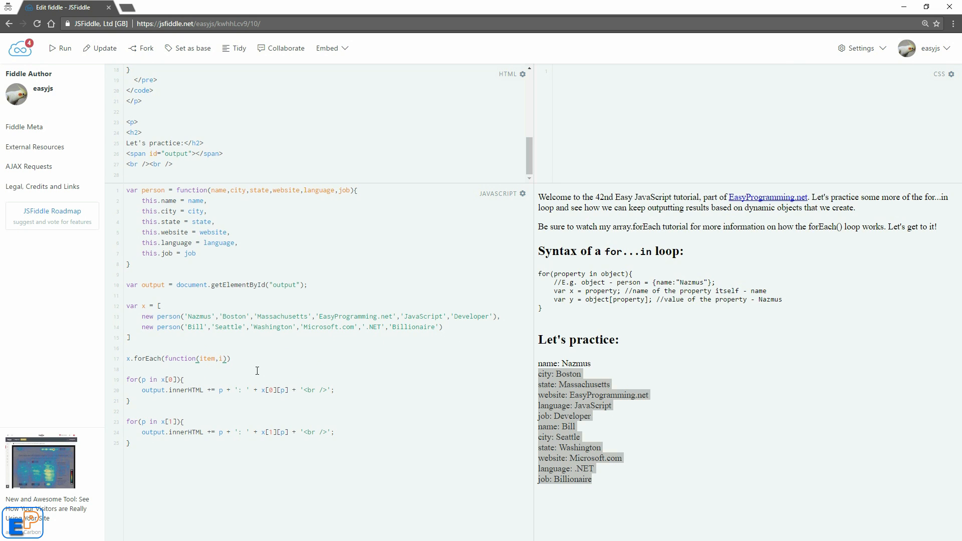
pyautogui.click(225, 359)
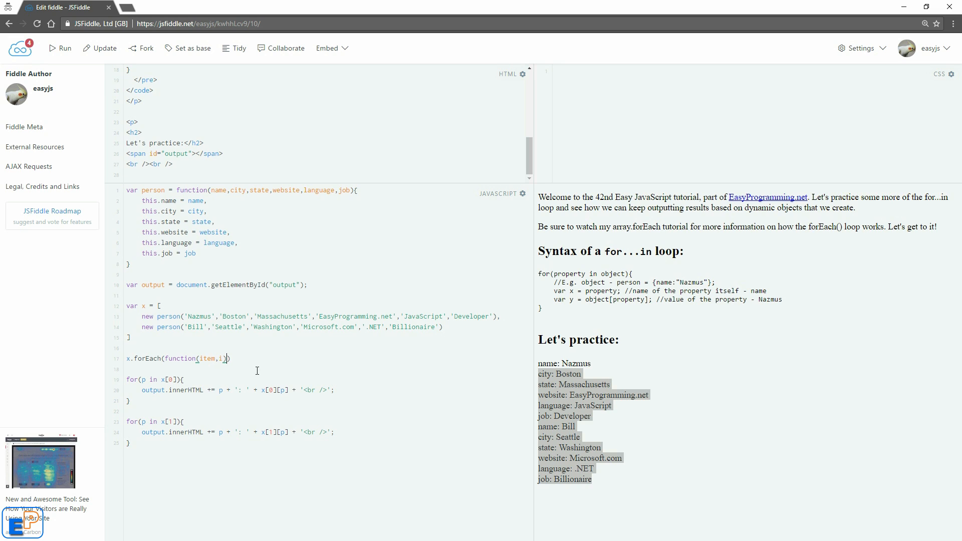
pyautogui.write('{')
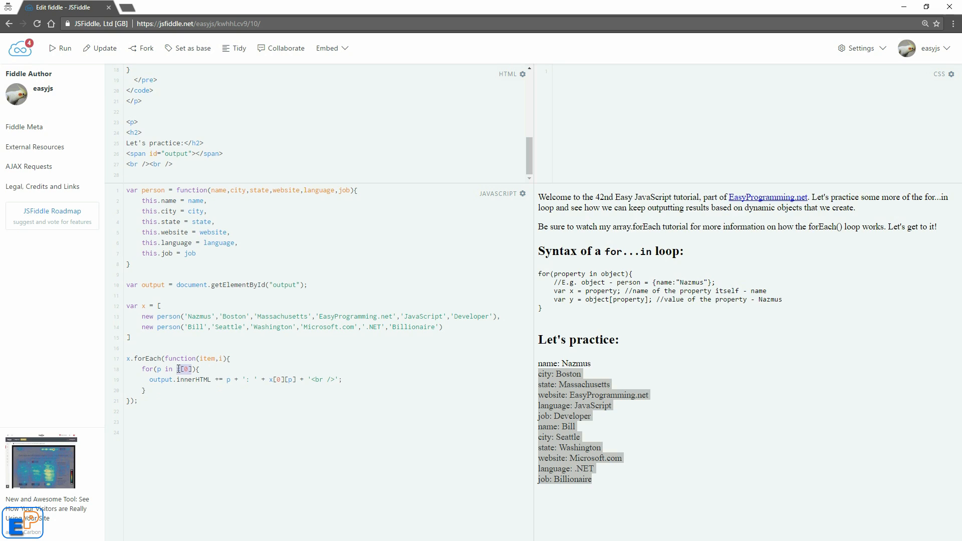
# Step: Replace x[0] with item in the print statement and rerun the forEach version
pyautogui.write('item')
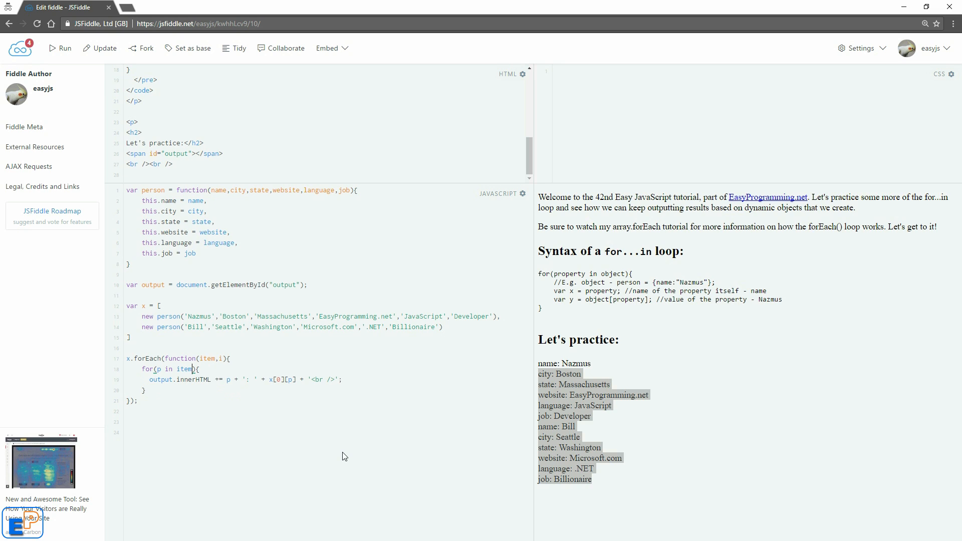
pyautogui.doubleClick(208, 358)
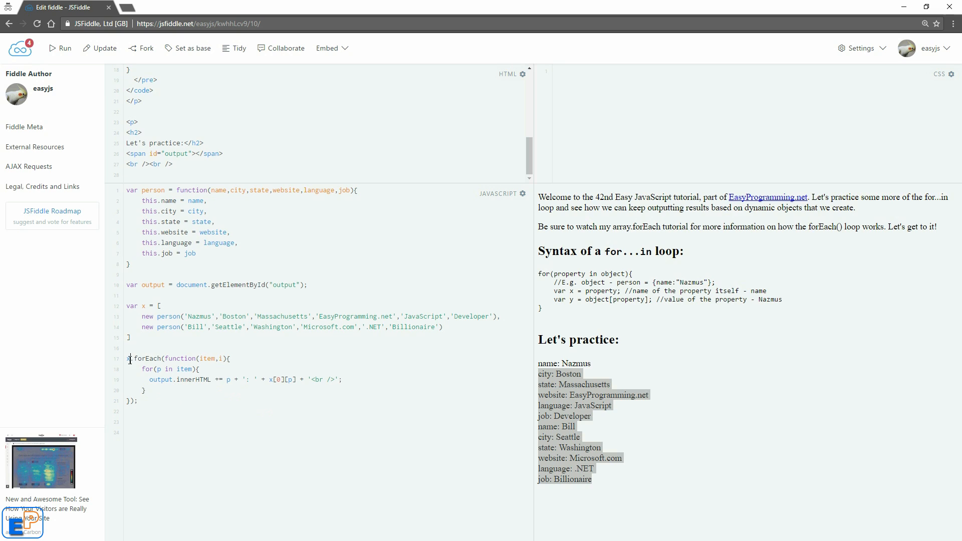
pyautogui.doubleClick(208, 358)
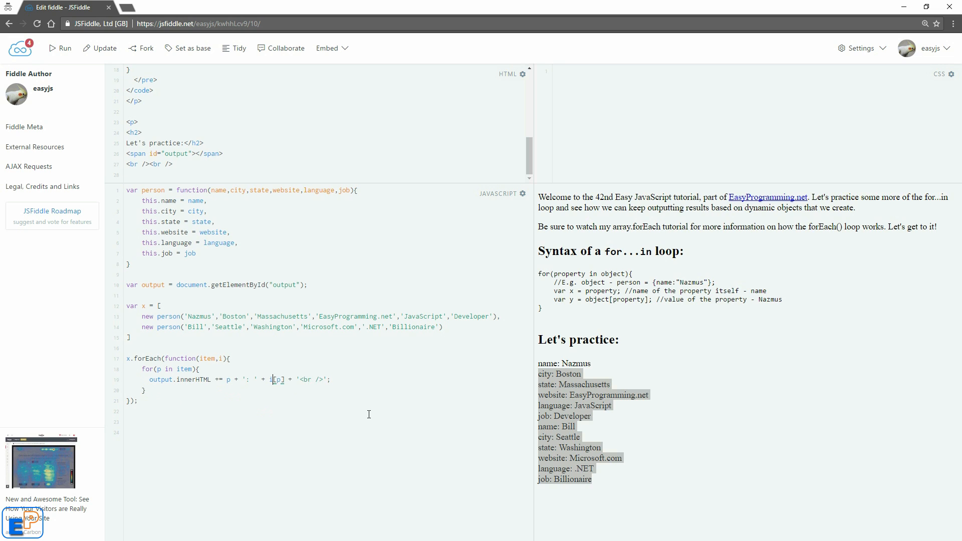
pyautogui.write('tem')
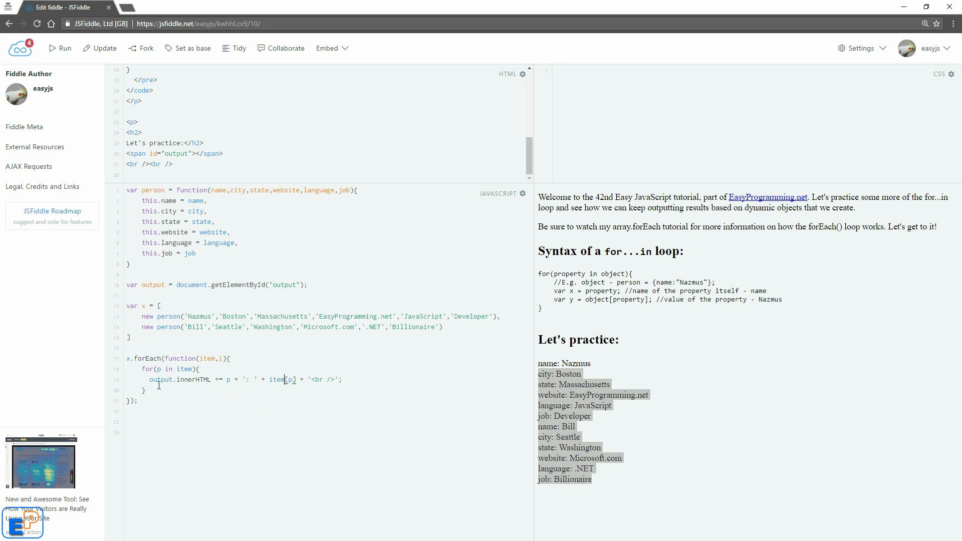
pyautogui.click(59, 48)
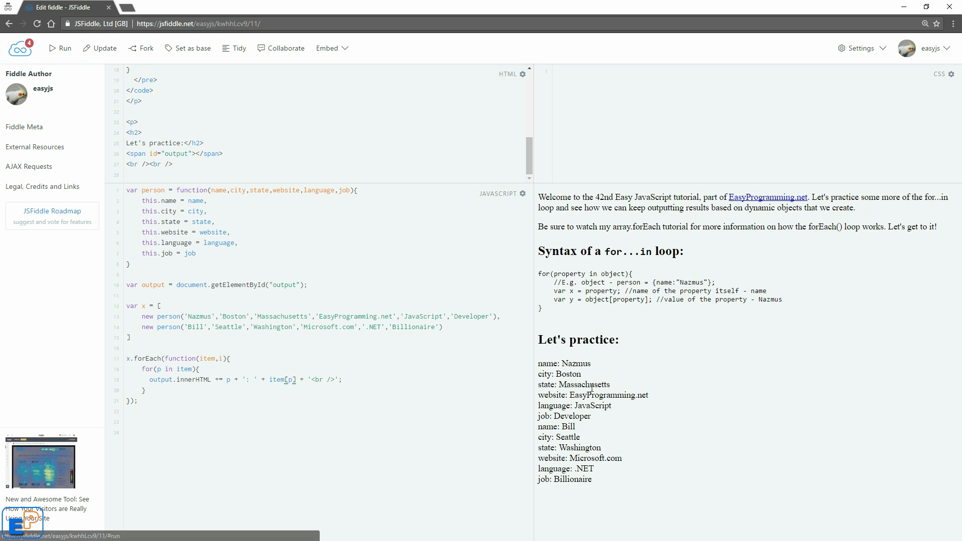
pyautogui.moveTo(588, 476)
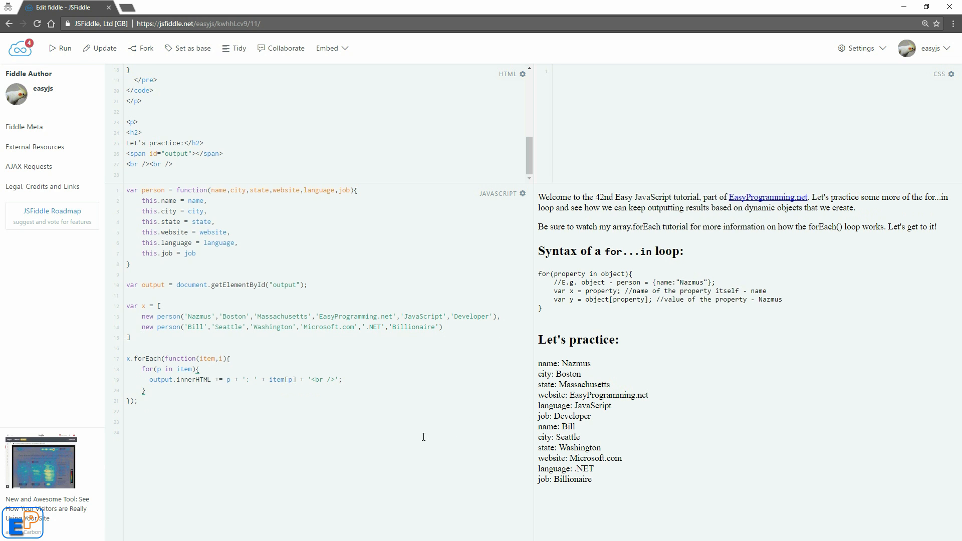
# Step: Add output.innerHTML += '<br />' inside forEach and rerun to separate each person's output
pyautogui.write('output.innerHTML +')
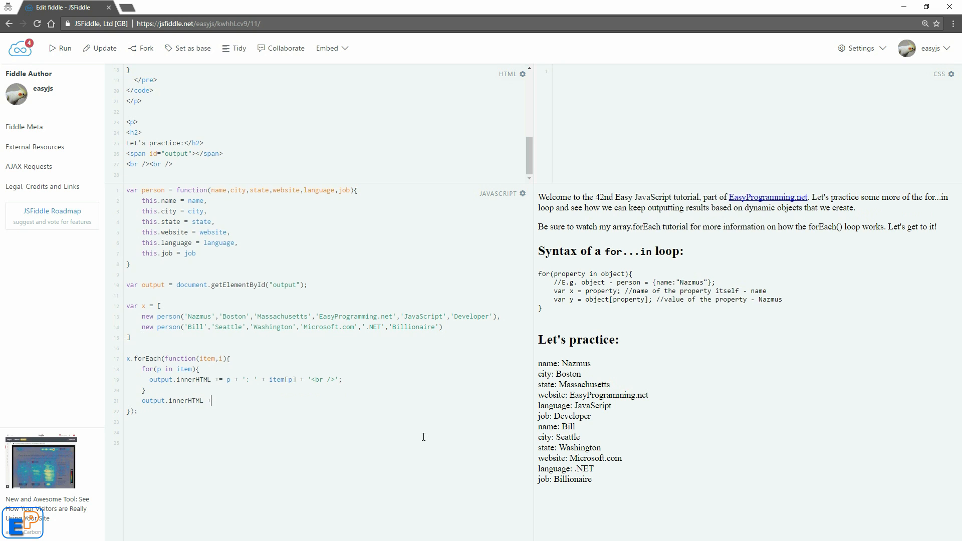
pyautogui.write("''")
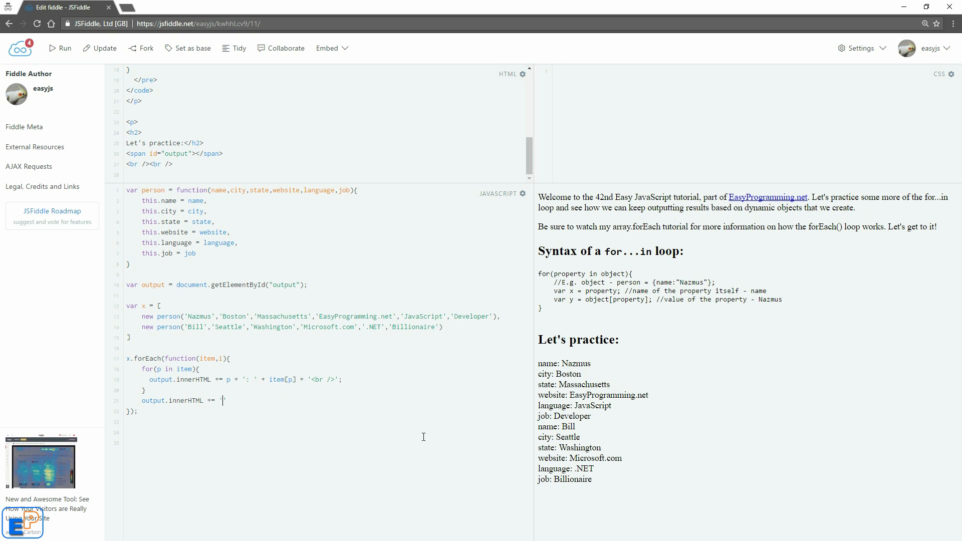
pyautogui.write('<br />')
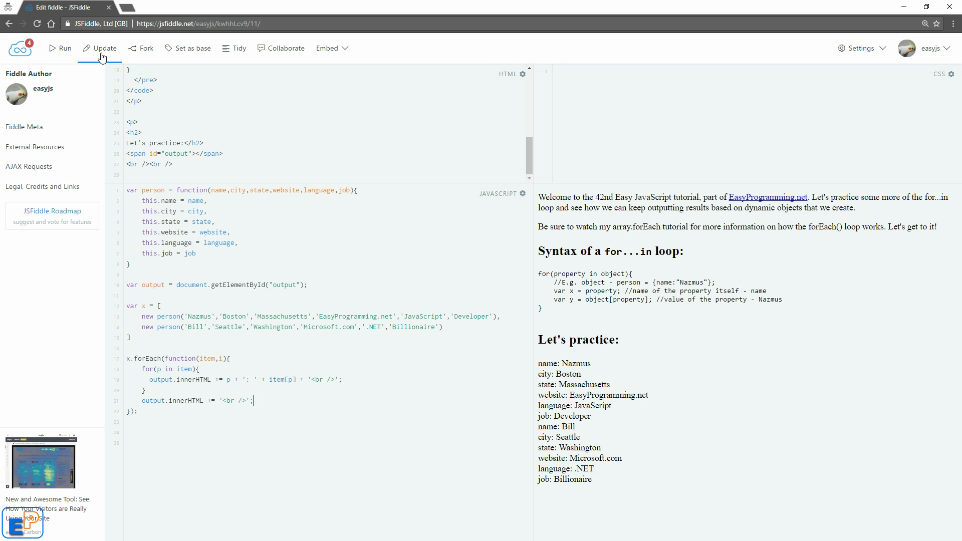
pyautogui.click(99, 48)
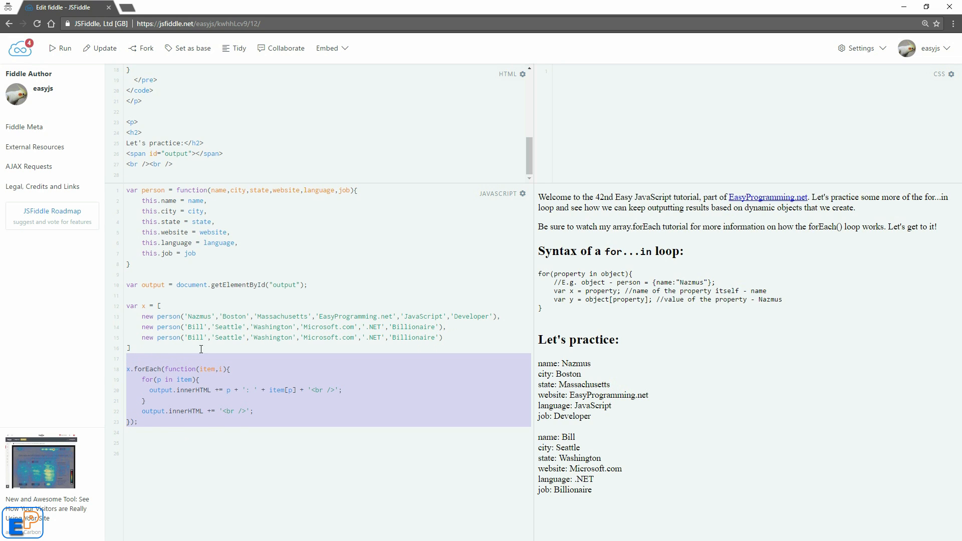
# Step: Change the copied third person to Mark from Honolulu, Hawaii, and rerun the fiddle
pyautogui.write('Mark')
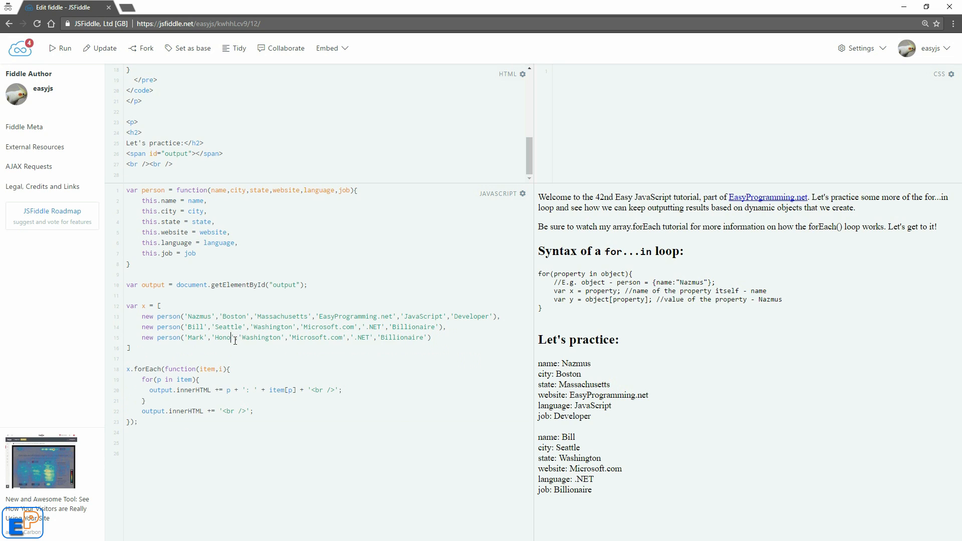
pyautogui.doubleClick(276, 337)
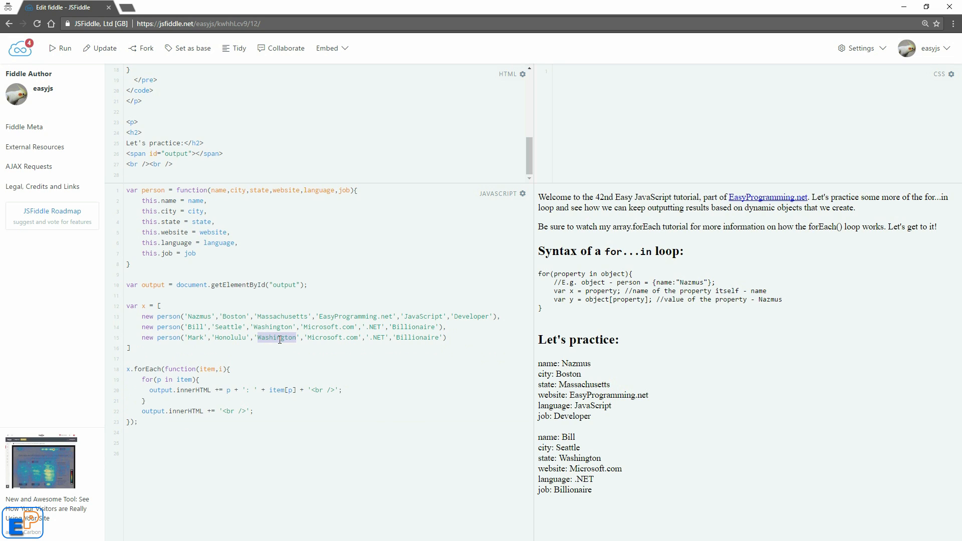
pyautogui.write('Hawaii')
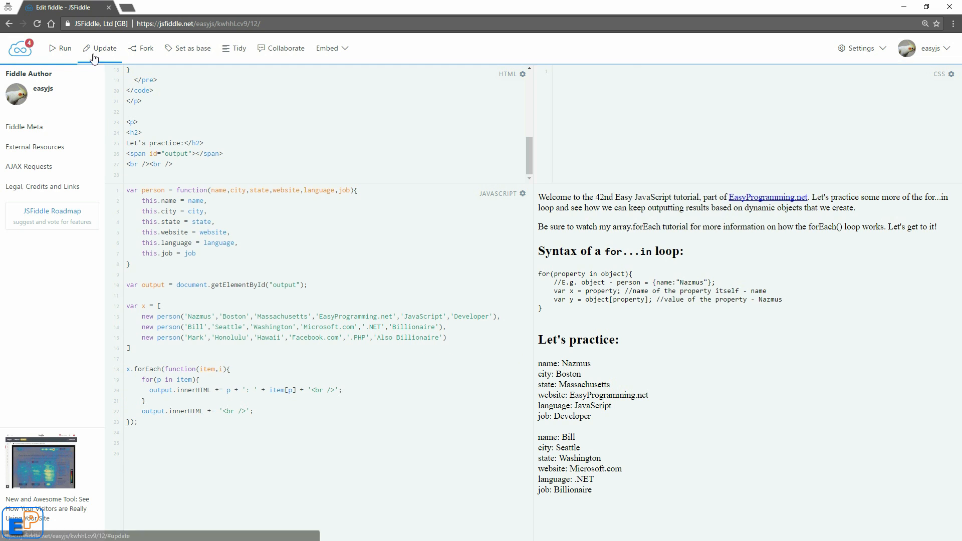
pyautogui.click(104, 49)
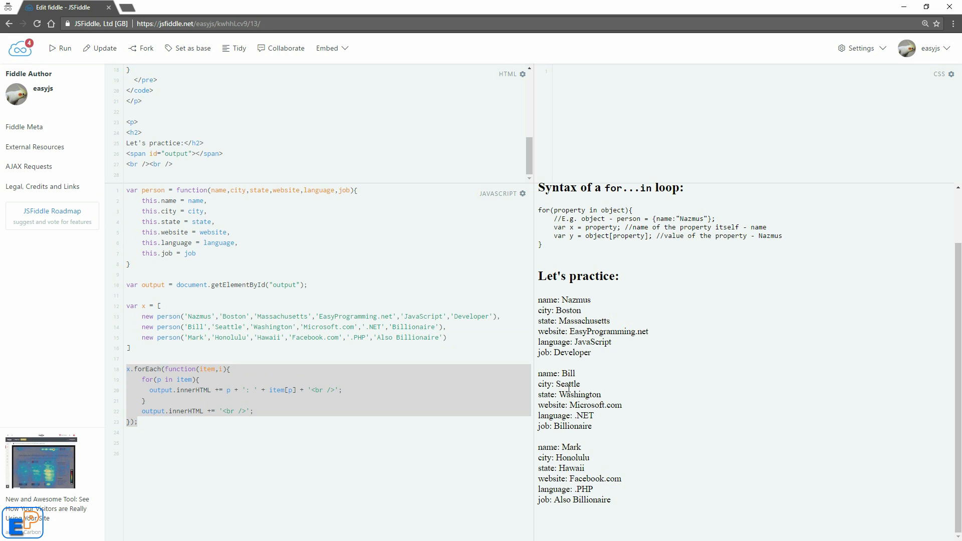
pyautogui.click(415, 413)
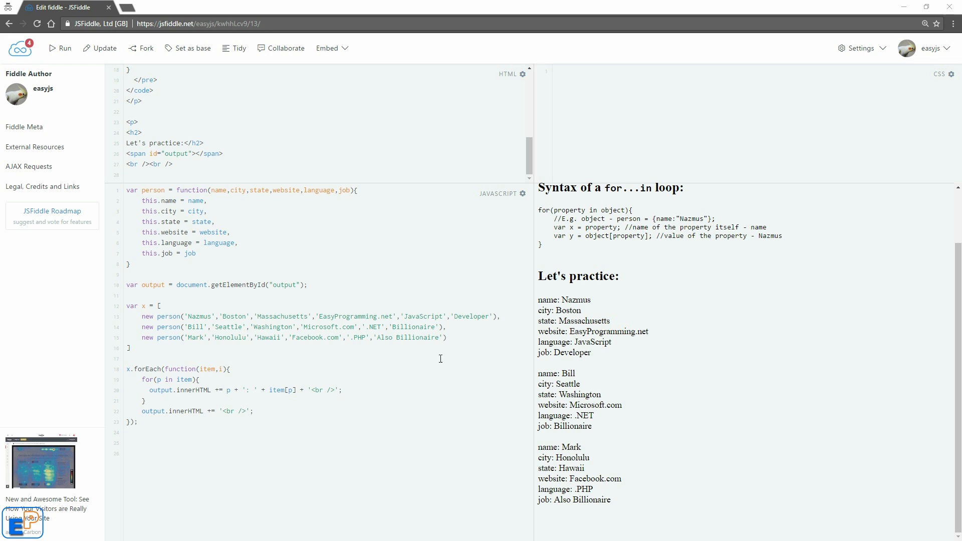
pyautogui.moveTo(177, 373)
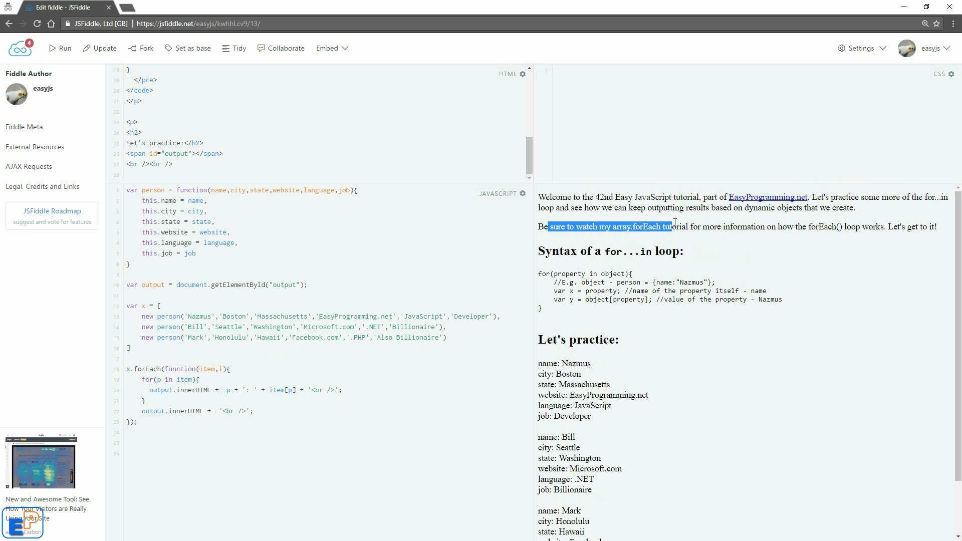
pyautogui.click(725, 246)
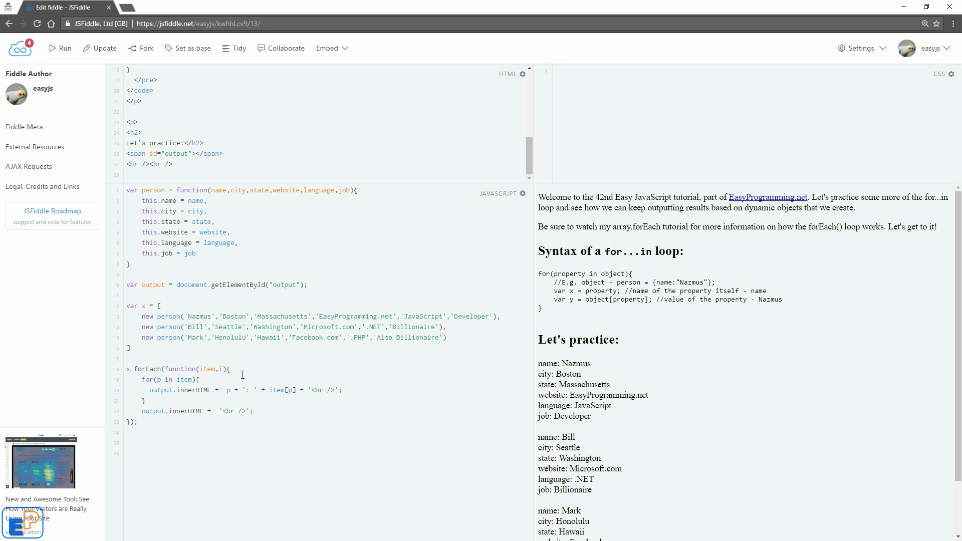
pyautogui.moveTo(300, 338)
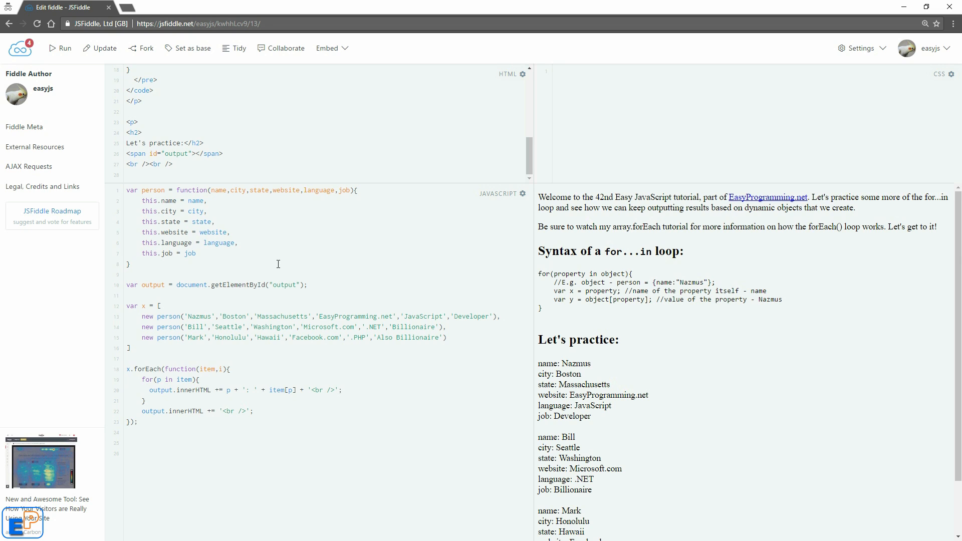
pyautogui.moveTo(730, 224)
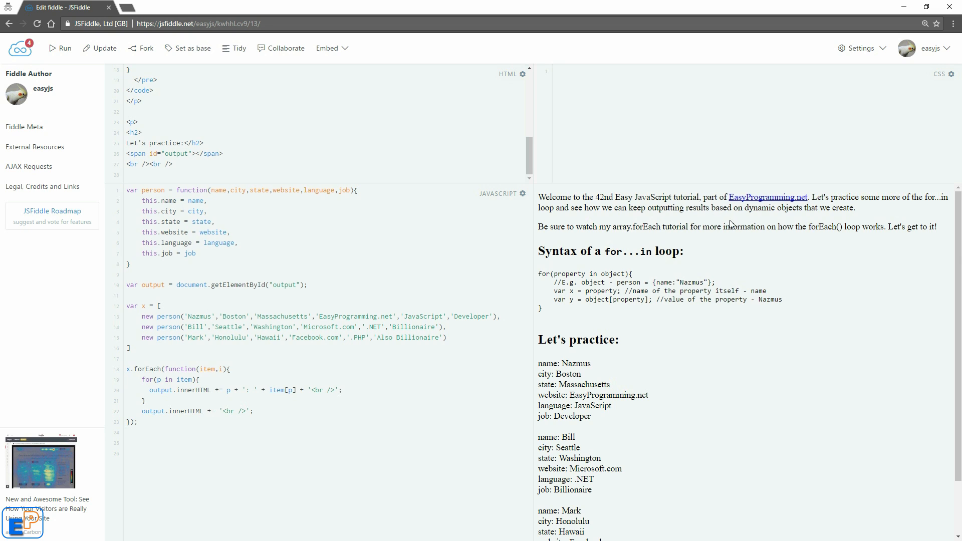
pyautogui.moveTo(767, 197)
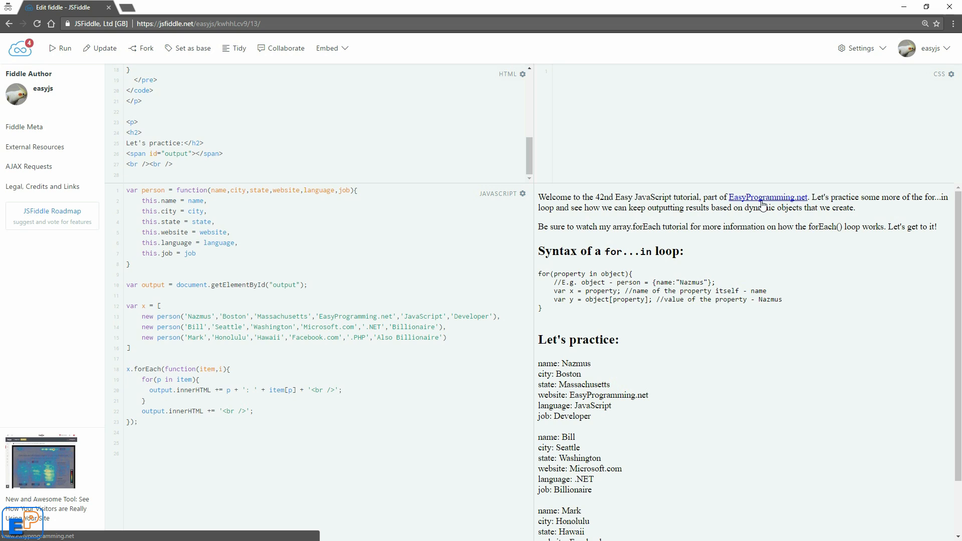